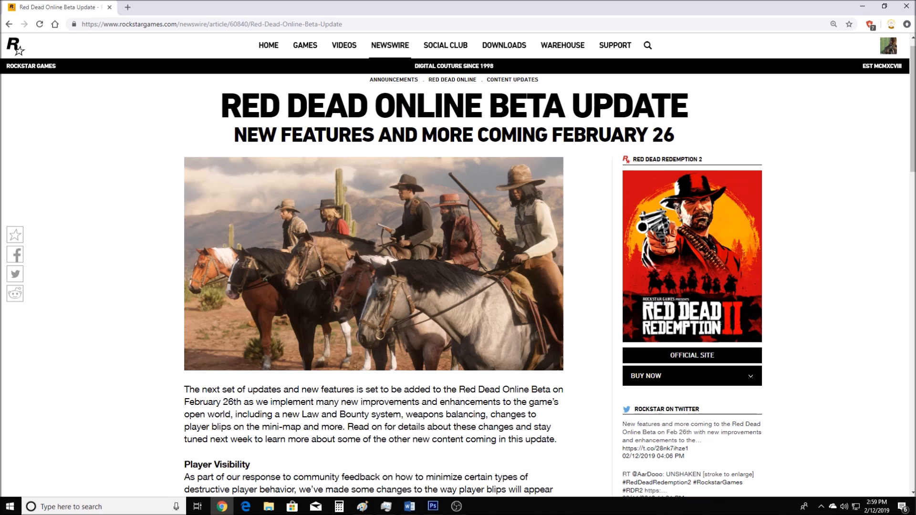
Scroll down past the header image to the intro paragraph and Player Visibility heading.
scroll(down, 3)
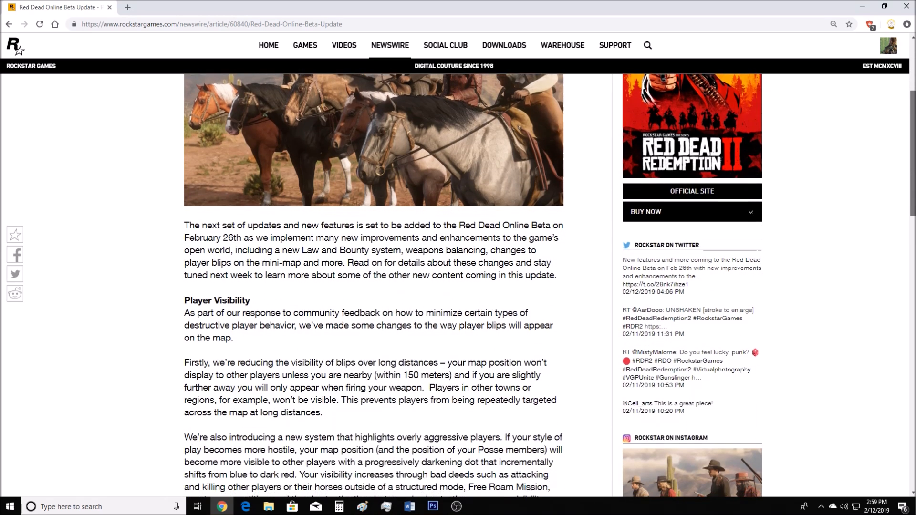
scroll(down, 3)
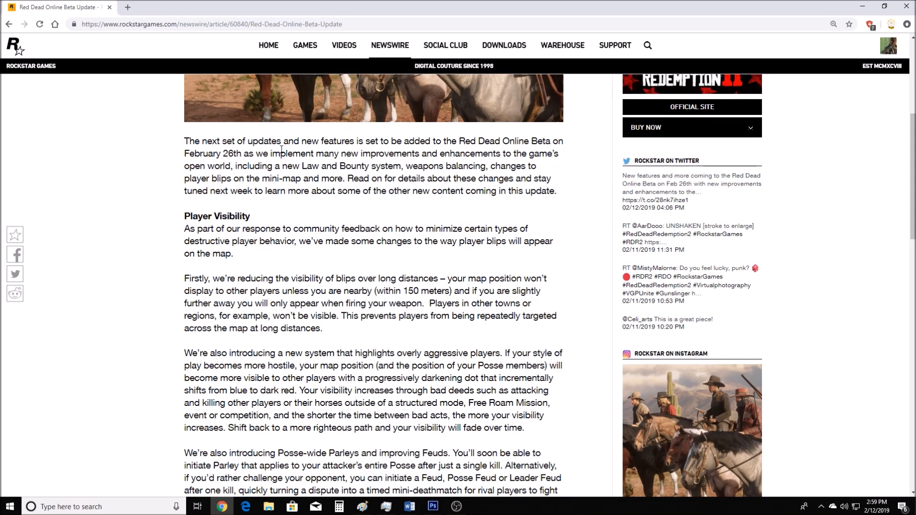
mouse_move(566, 139)
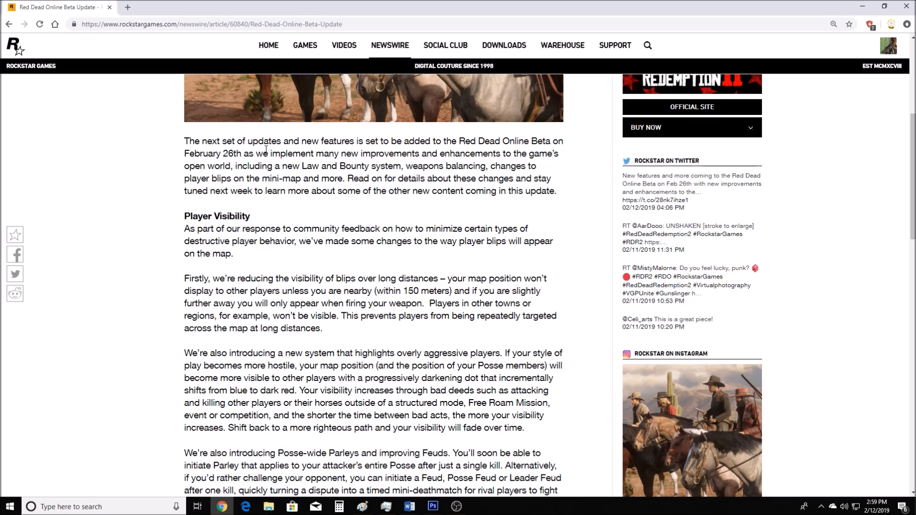
mouse_move(560, 164)
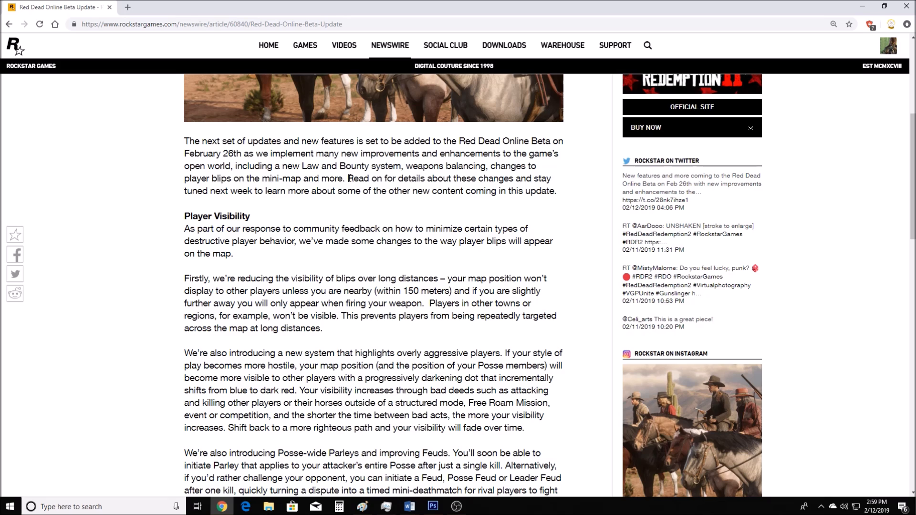
mouse_move(259, 188)
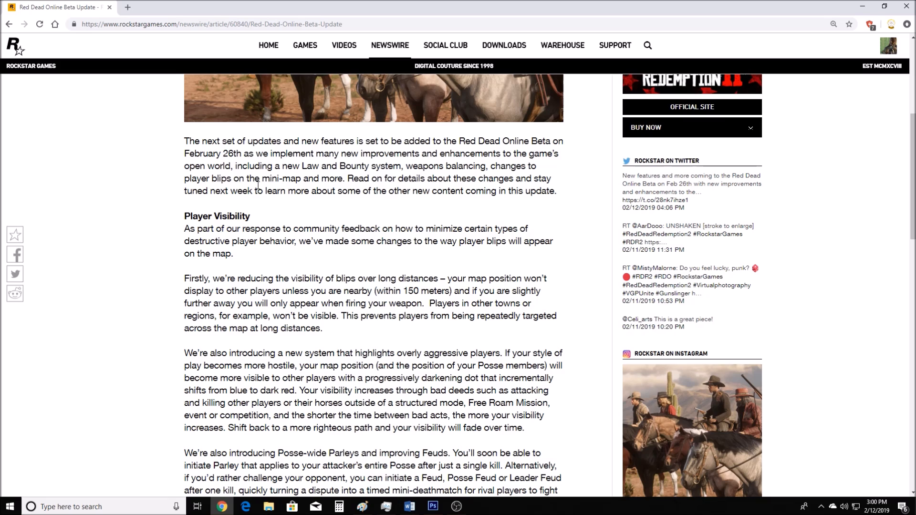
mouse_move(235, 158)
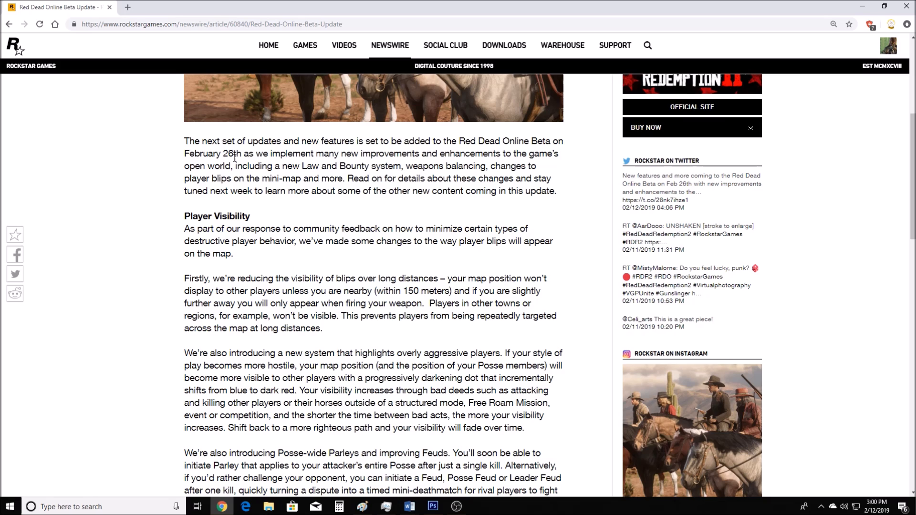
mouse_move(327, 191)
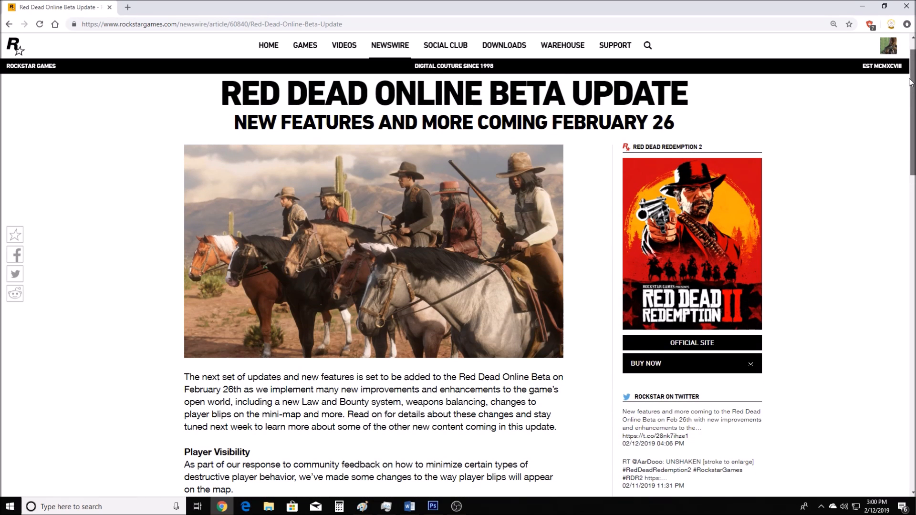
scroll(down, 3)
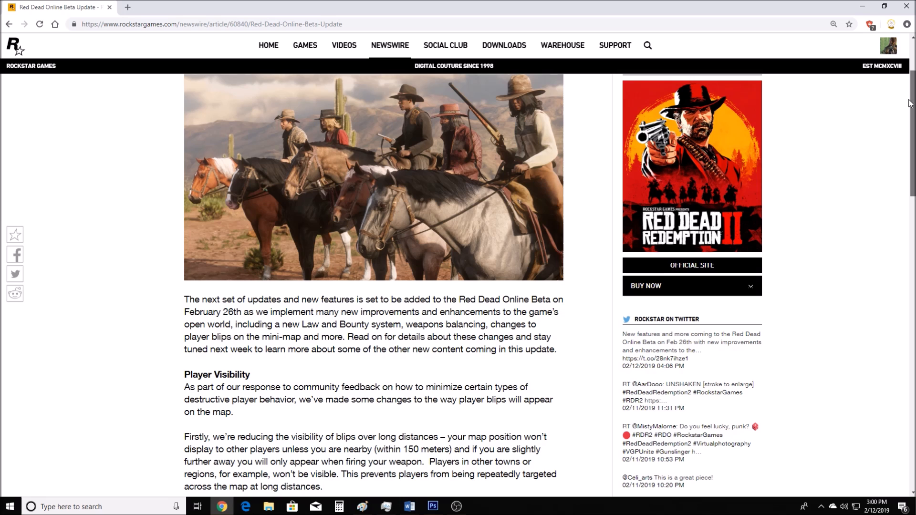
scroll(down, 3)
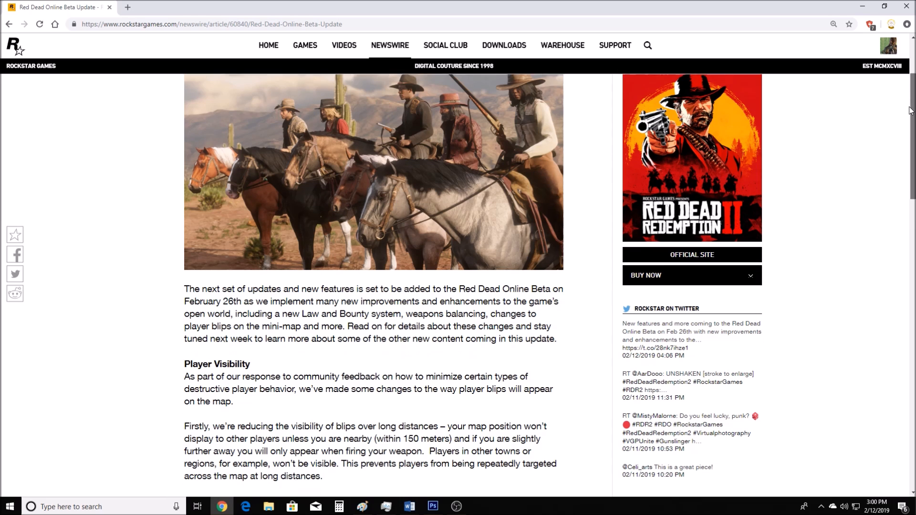
scroll(down, 3)
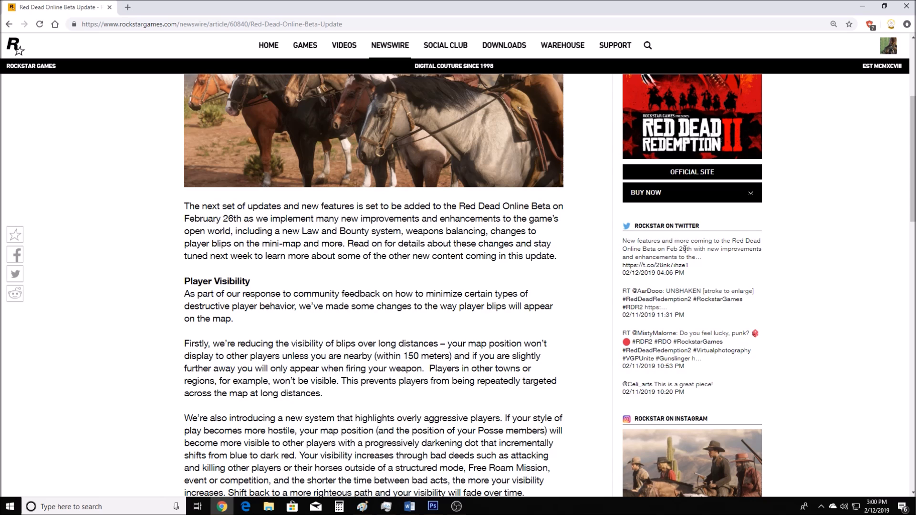
Scroll down so the Player Visibility paragraphs reach the Bounty Hunters & Law Balancing heading.
scroll(down, 3)
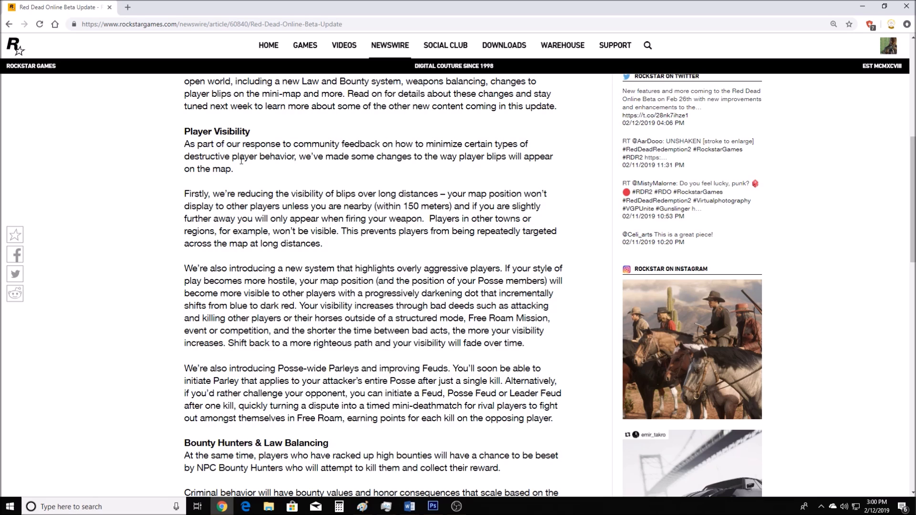
mouse_move(457, 168)
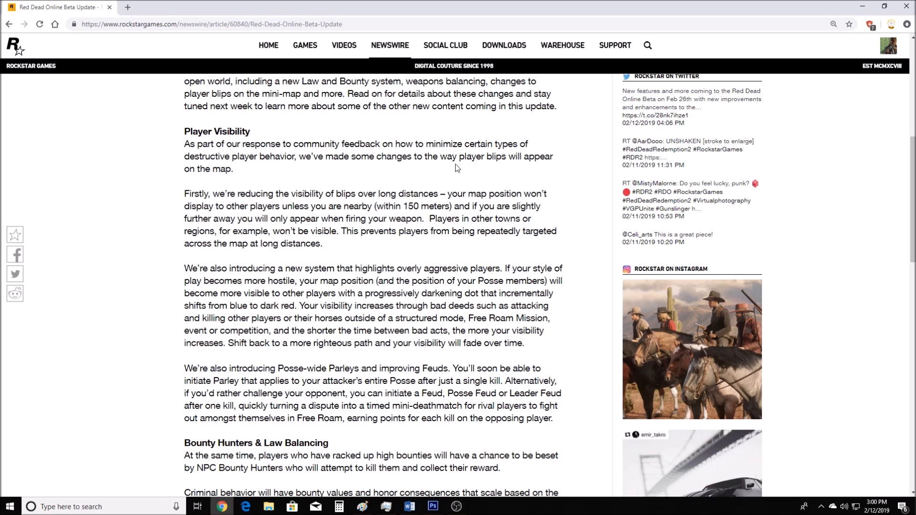
mouse_move(218, 187)
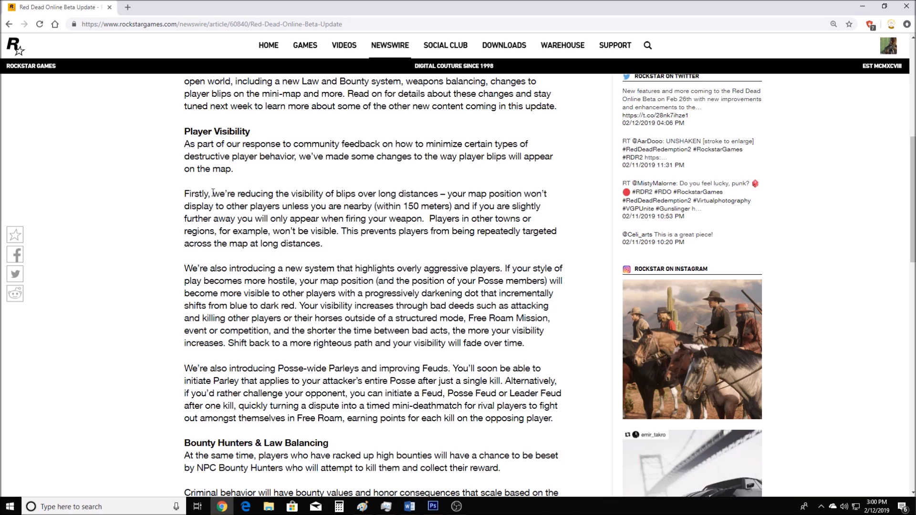
mouse_move(381, 194)
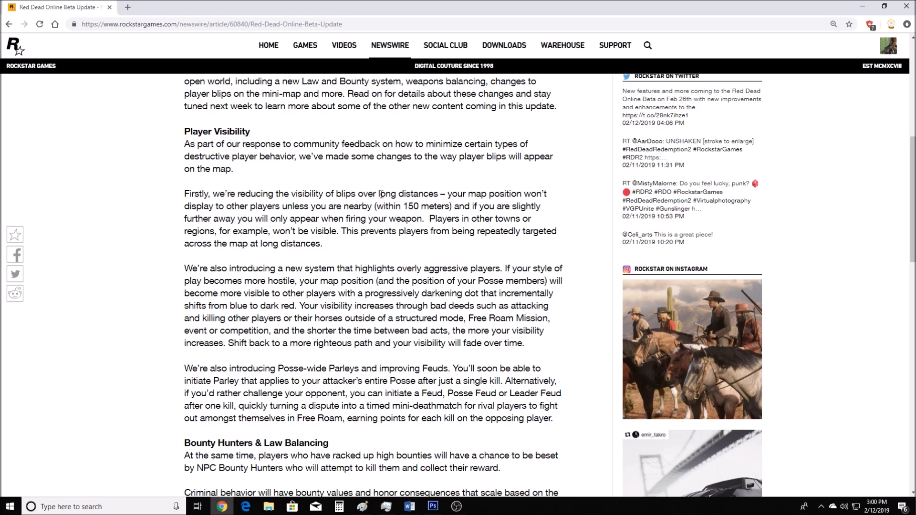
mouse_move(145, 210)
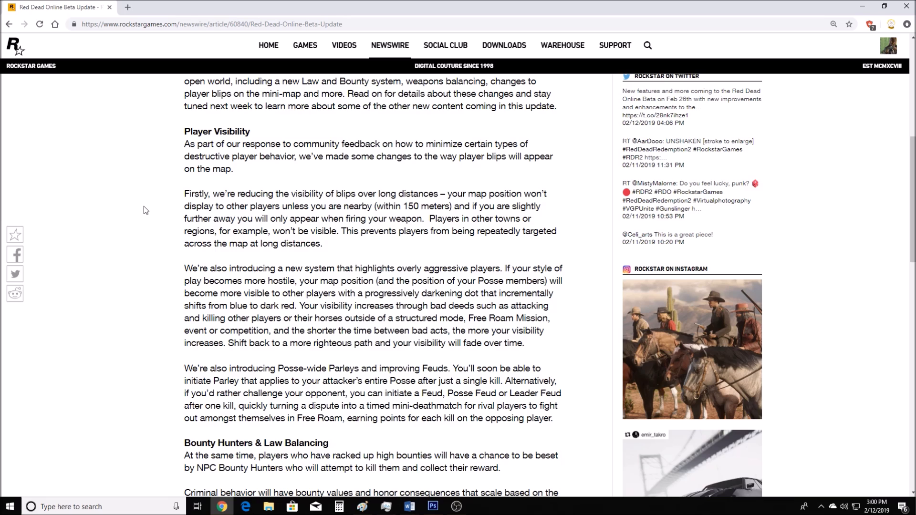
mouse_move(450, 266)
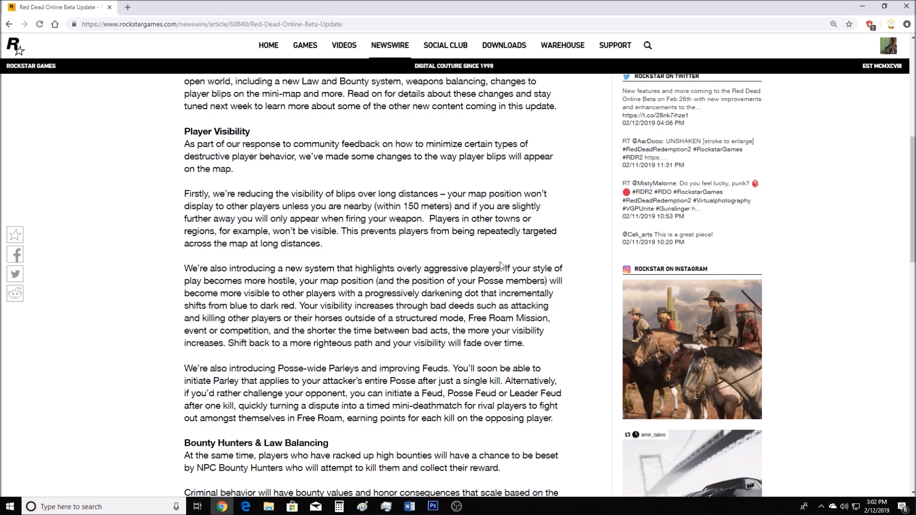
mouse_move(156, 300)
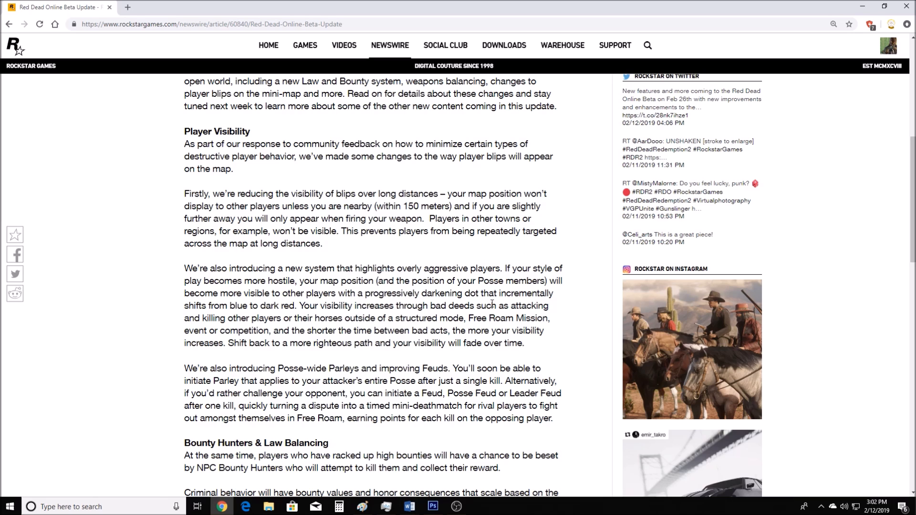
mouse_move(327, 308)
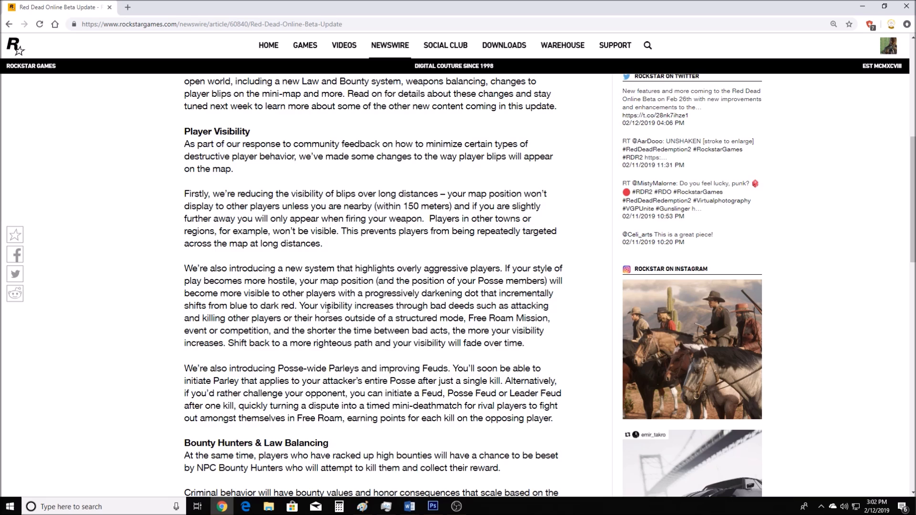
mouse_move(374, 322)
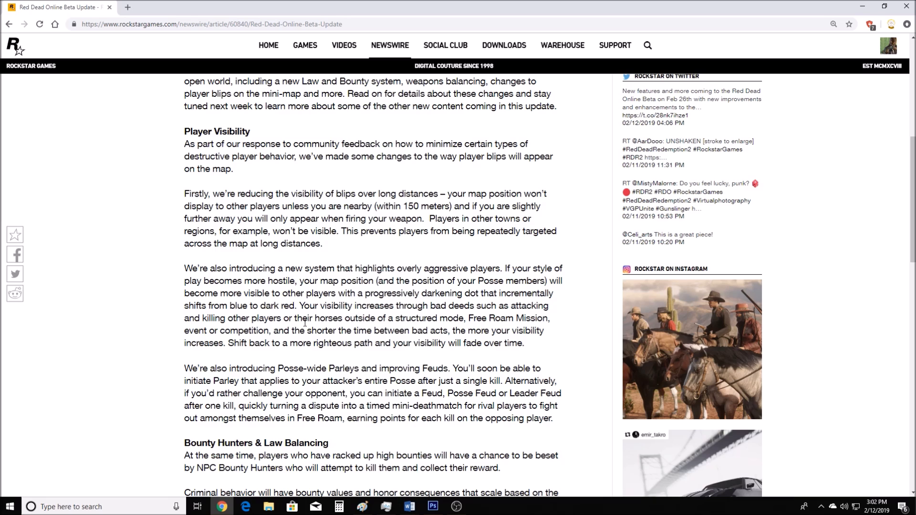
mouse_move(188, 290)
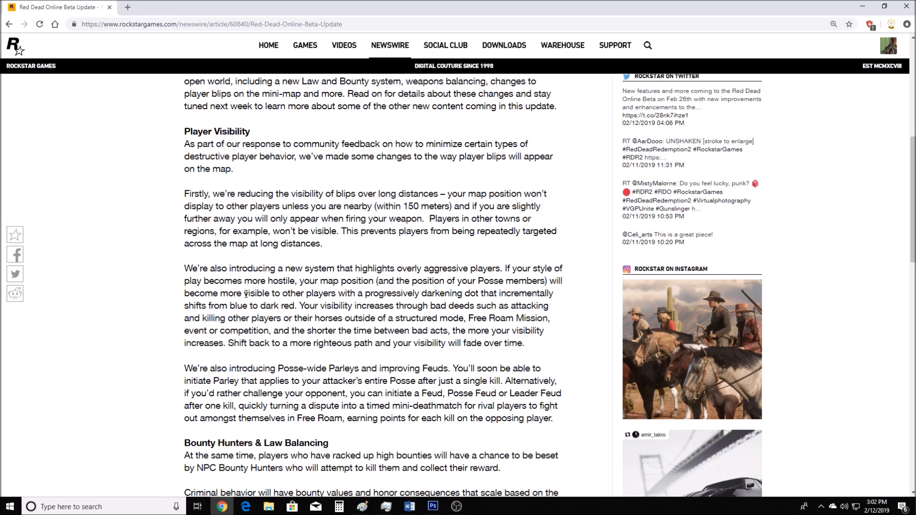
mouse_move(250, 295)
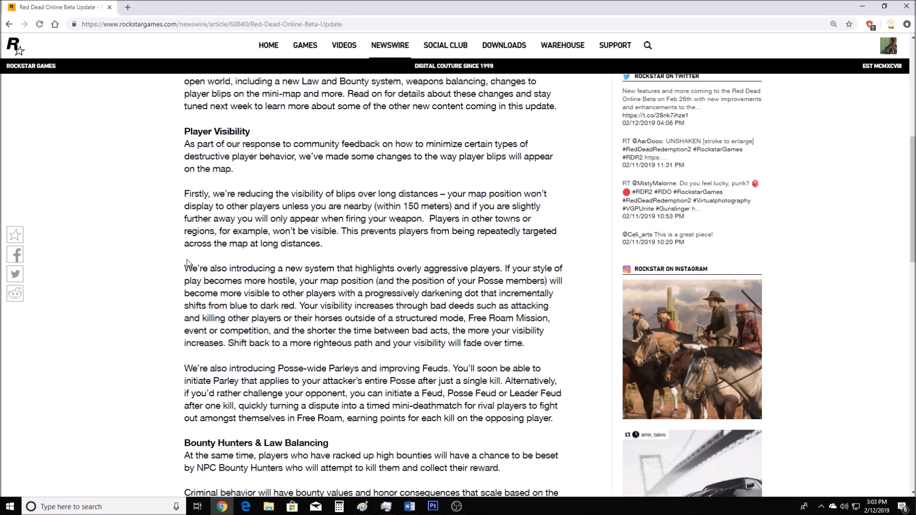
mouse_move(266, 304)
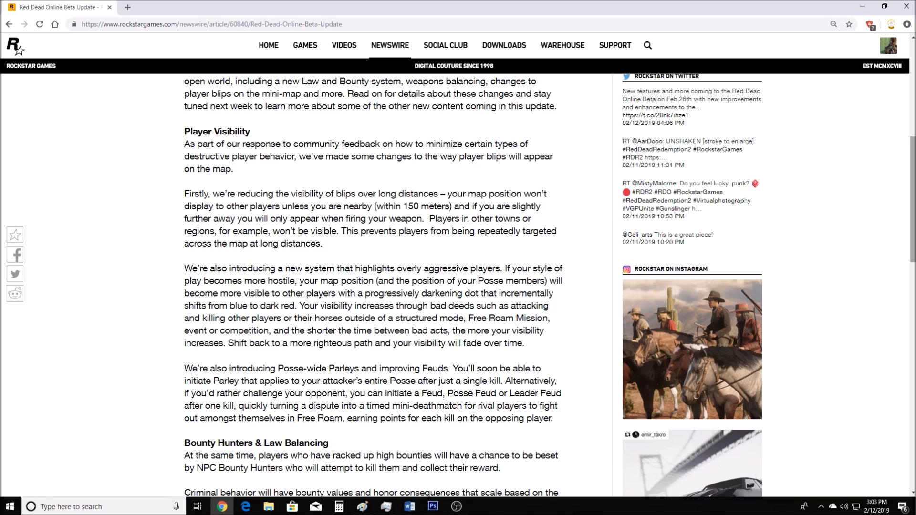
Scroll down to the Bounty Hunters & Law Balancing section and the first Daily Challenges paragraph.
scroll(down, 3)
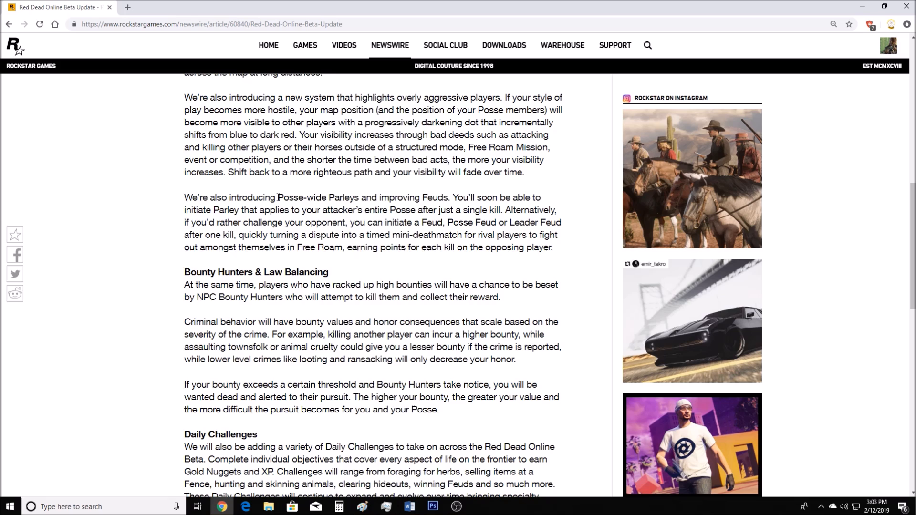
mouse_move(480, 195)
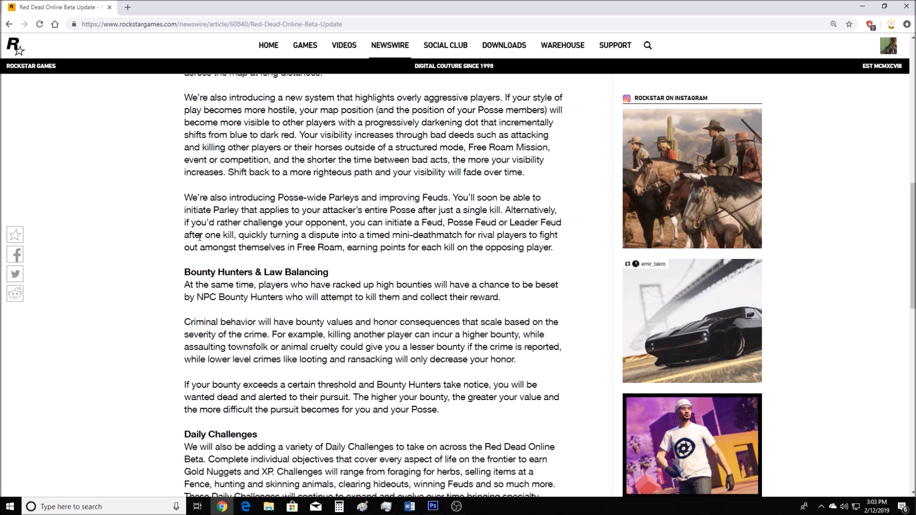
mouse_move(319, 264)
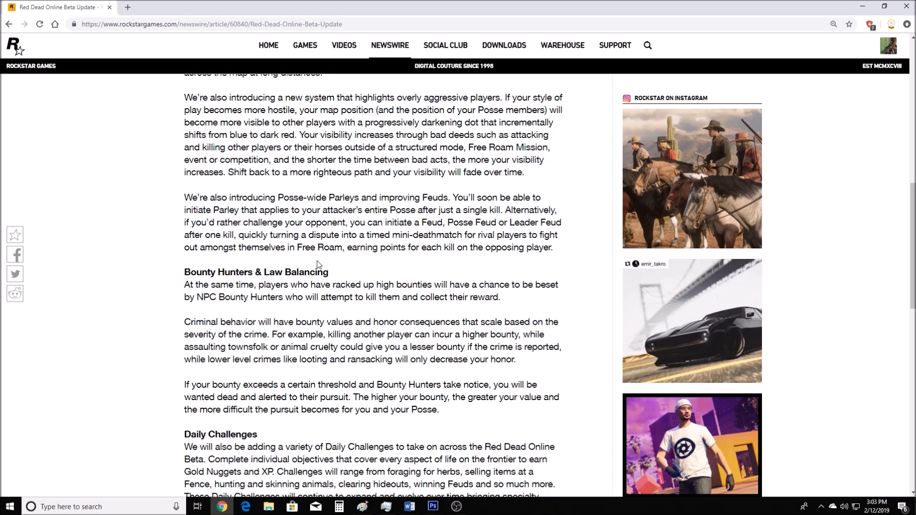
mouse_move(123, 254)
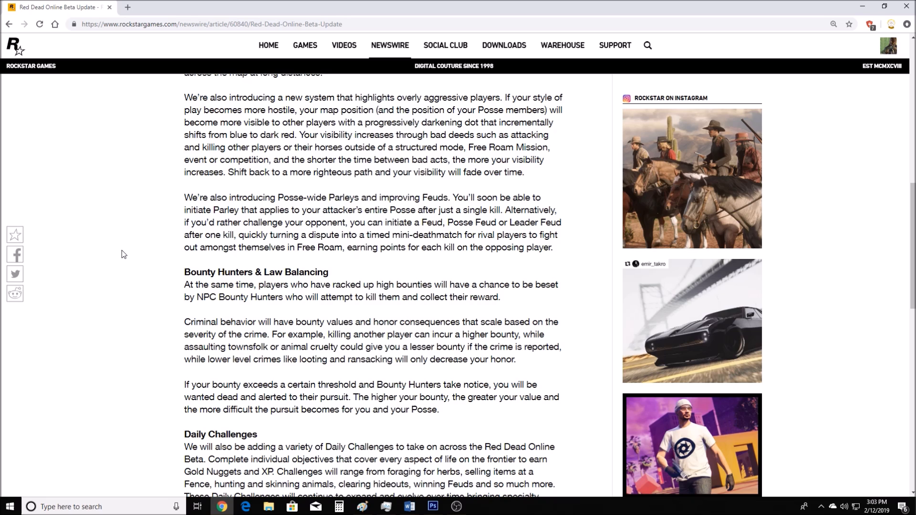
mouse_move(129, 253)
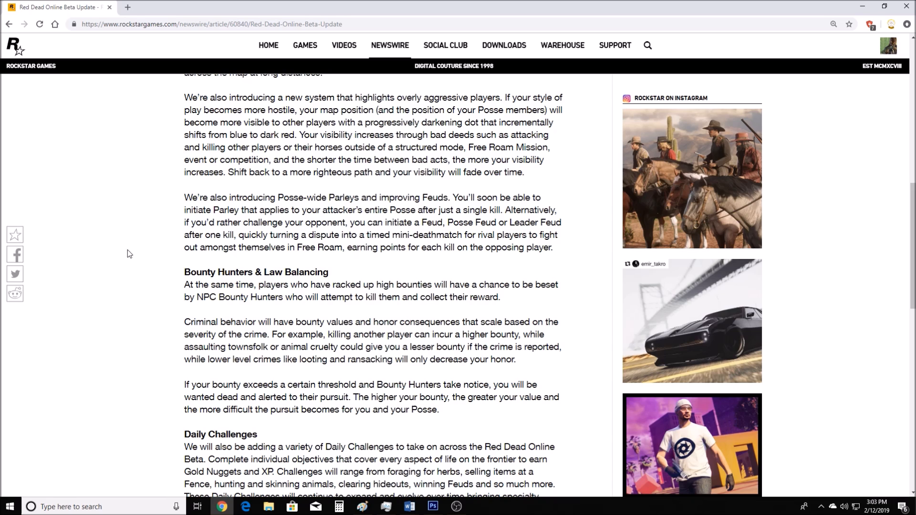
mouse_move(463, 212)
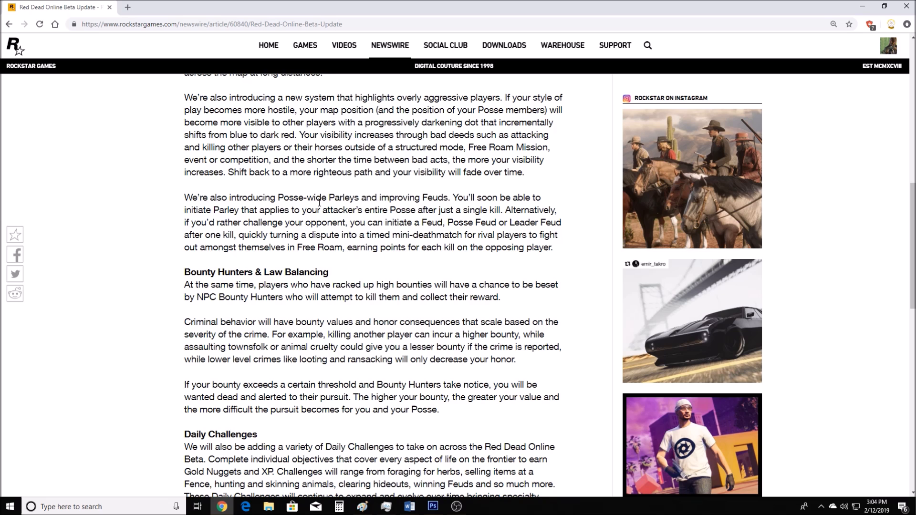
scroll(down, 3)
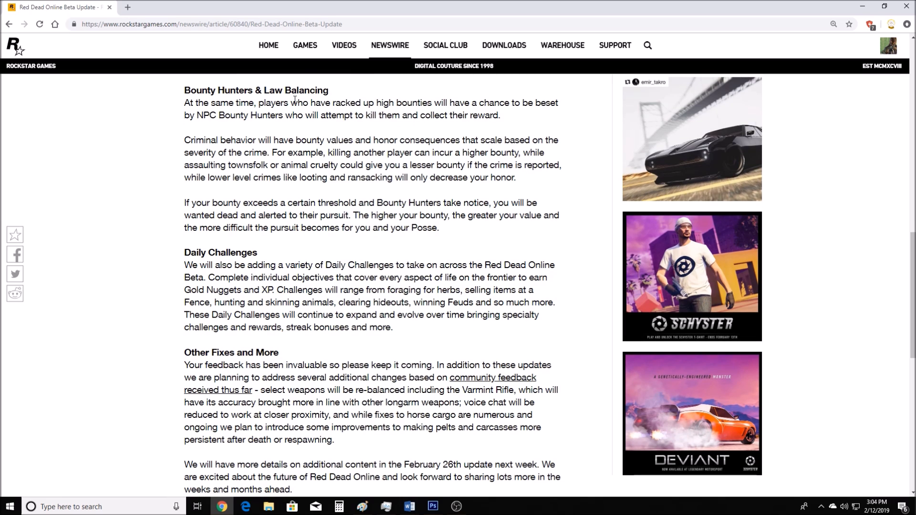
drag(184, 89, 269, 103)
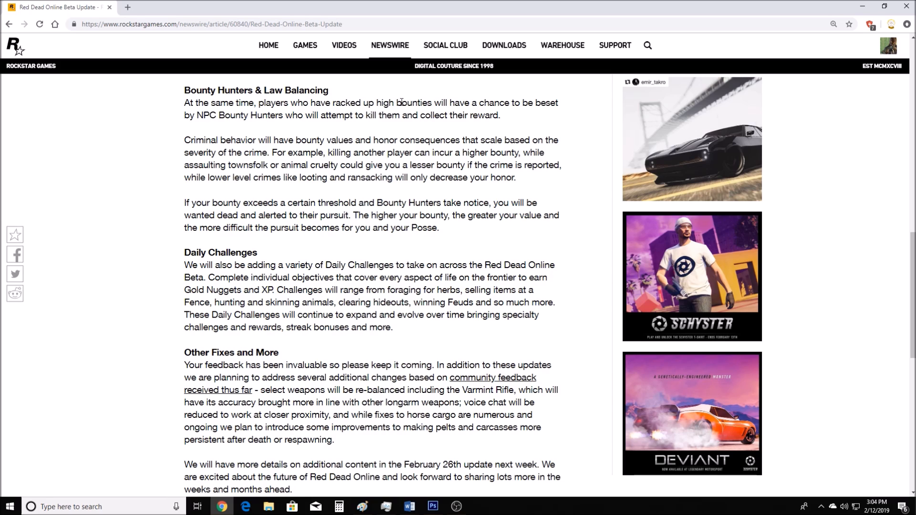
mouse_move(248, 115)
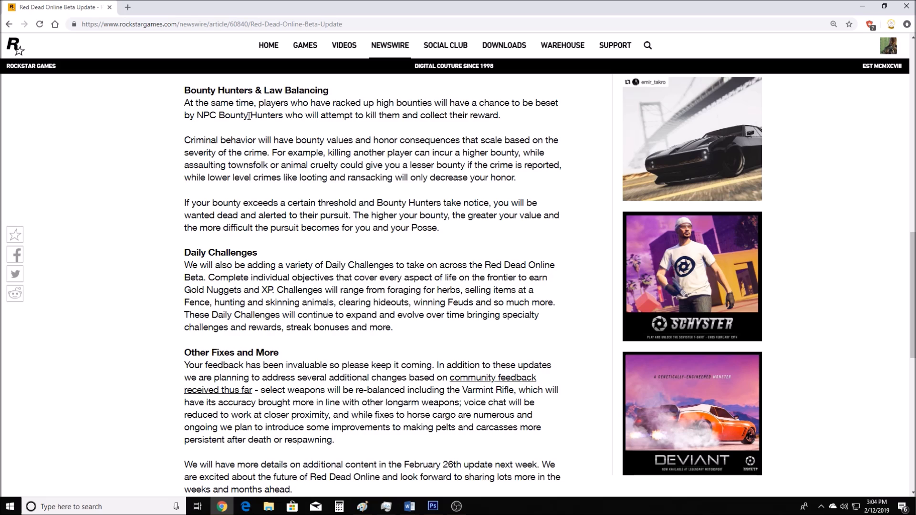
mouse_move(402, 129)
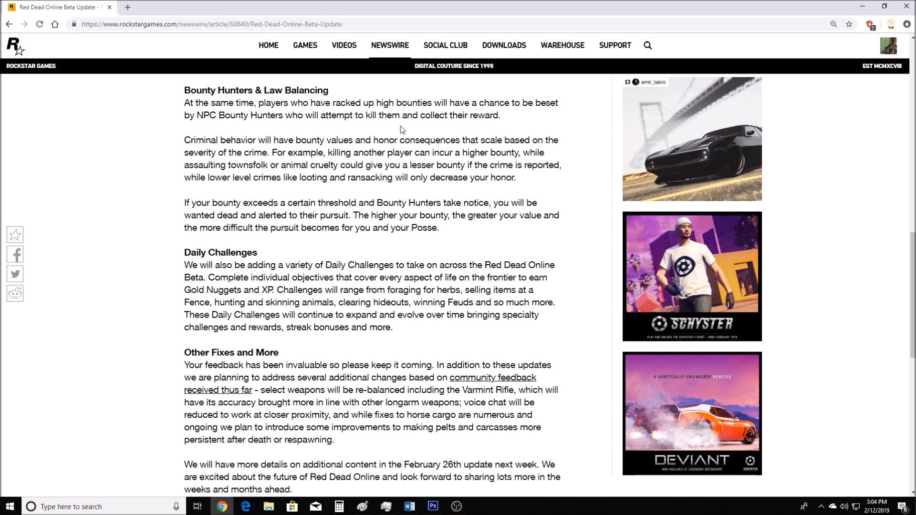
mouse_move(193, 150)
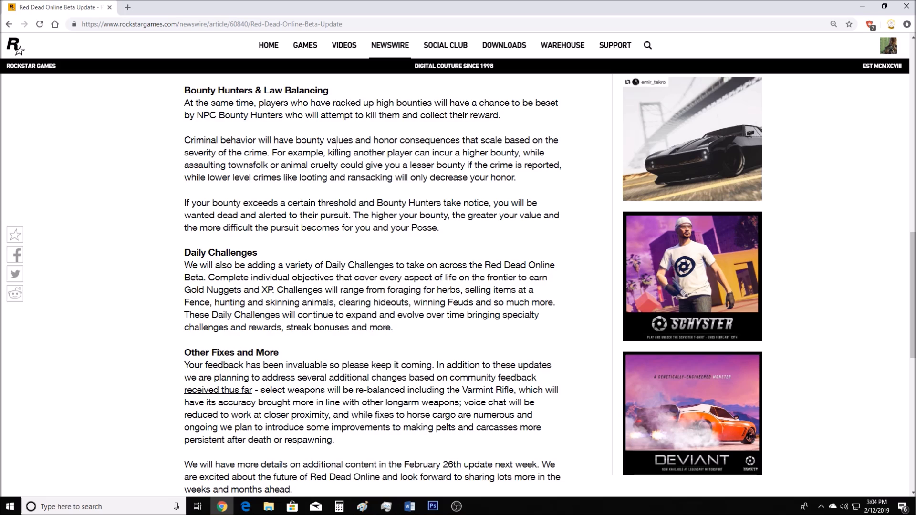
mouse_move(475, 139)
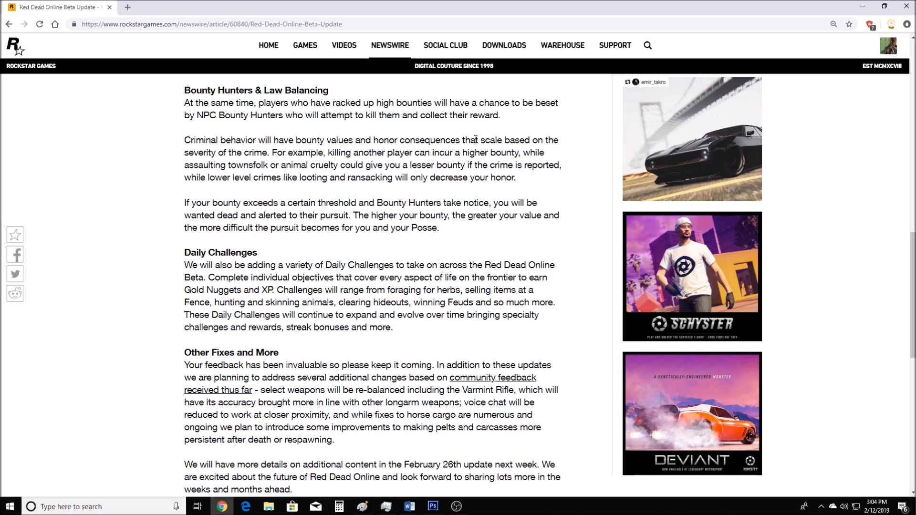
mouse_move(444, 150)
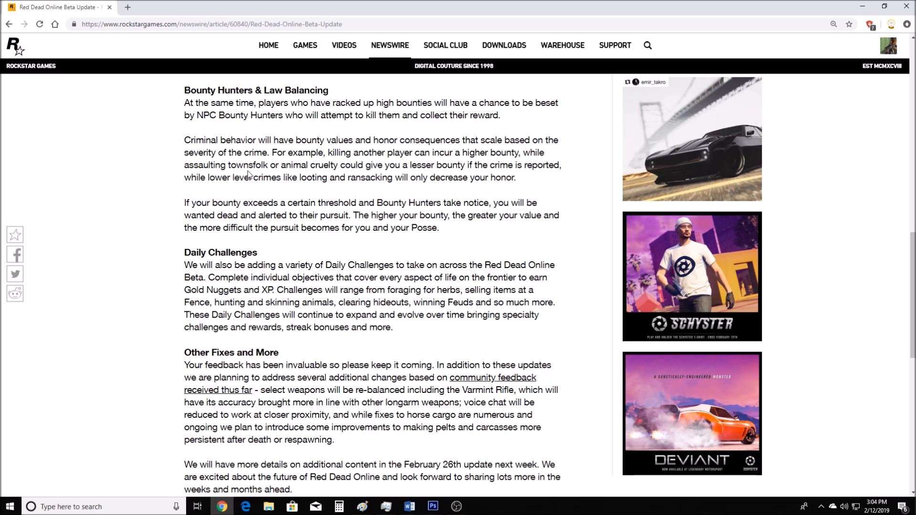
mouse_move(297, 198)
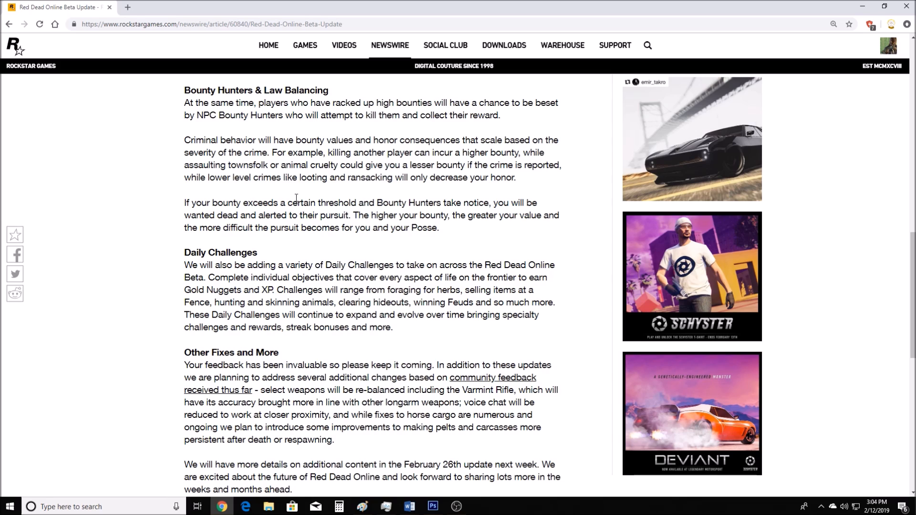
mouse_move(265, 190)
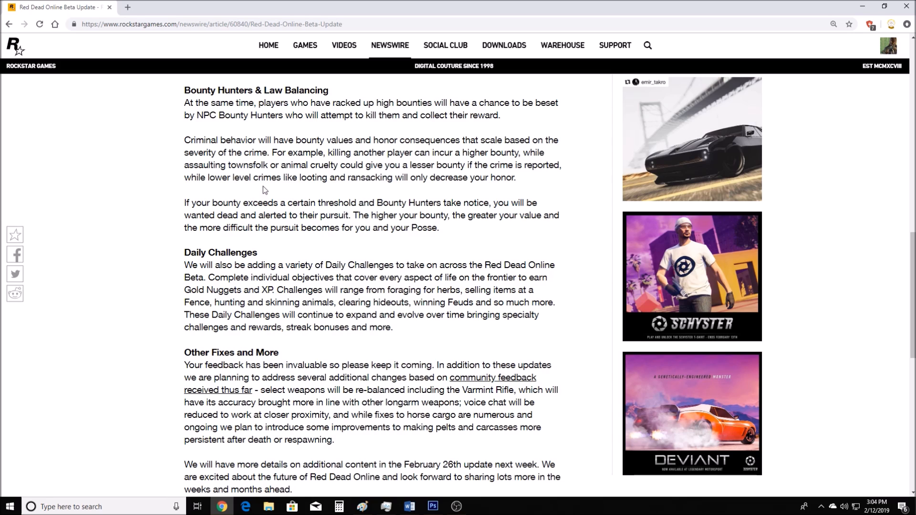
mouse_move(166, 194)
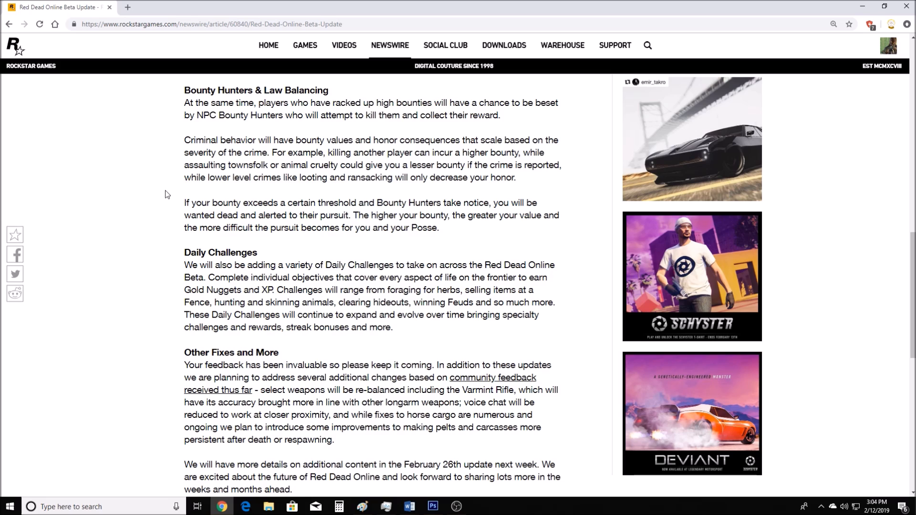
mouse_move(385, 195)
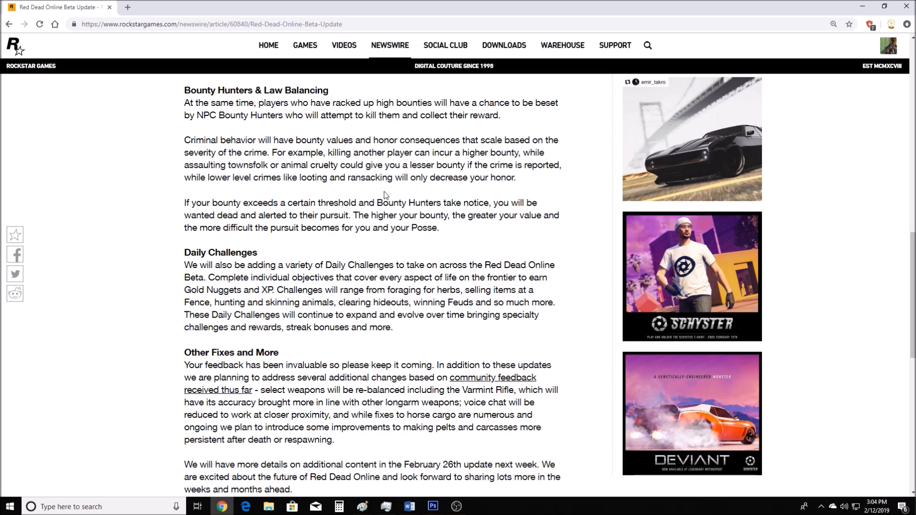
mouse_move(144, 202)
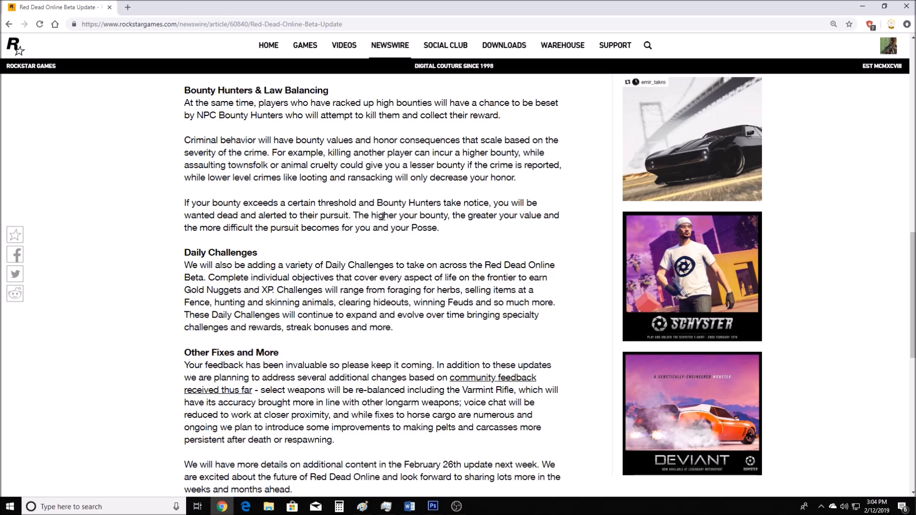
mouse_move(298, 220)
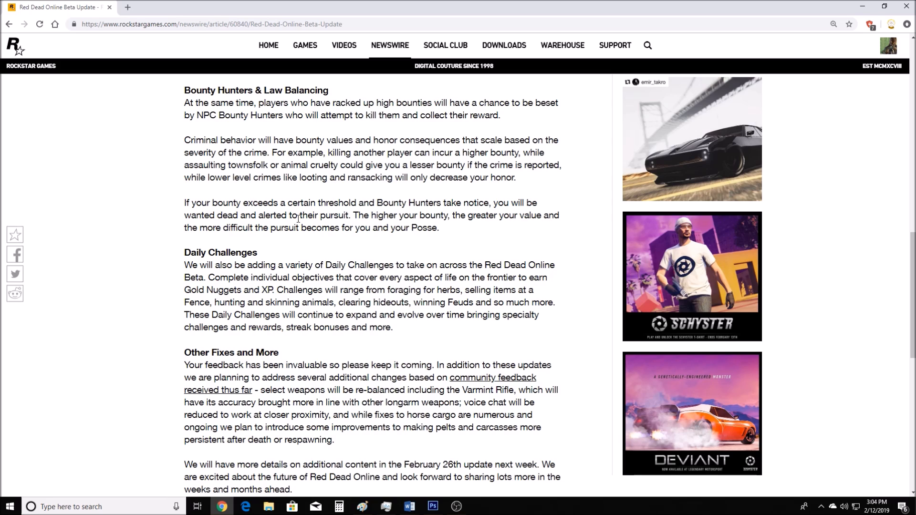
mouse_move(115, 228)
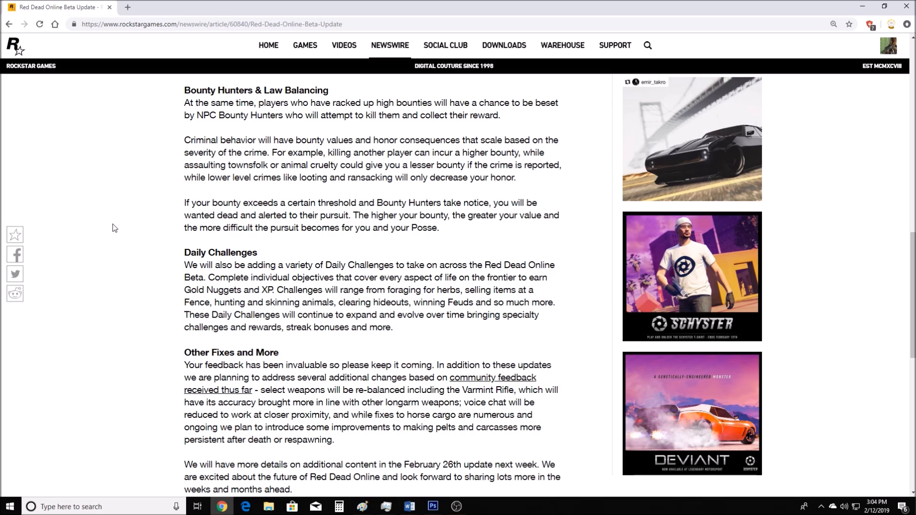
mouse_move(121, 186)
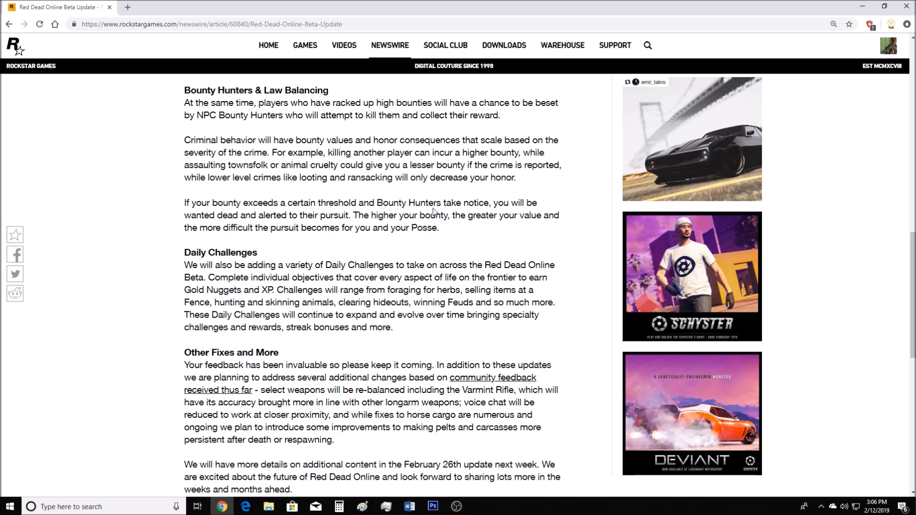
mouse_move(406, 207)
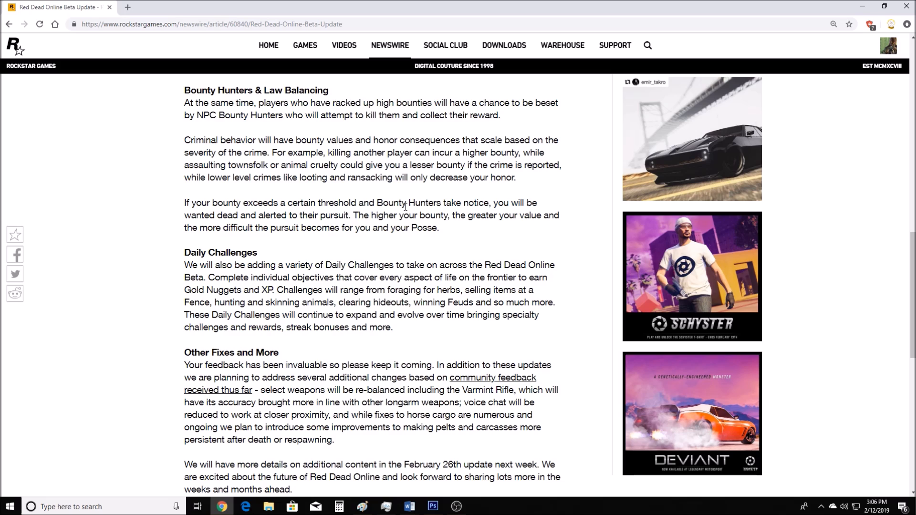
Highlight and clear the 'wanted dead' passage, then move down to the closing XP paragraph.
drag(407, 202, 419, 215)
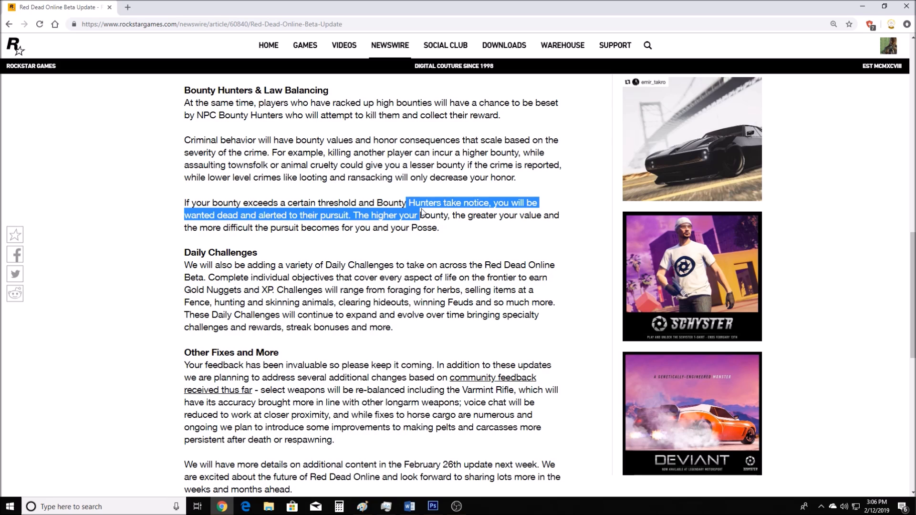
click(417, 209)
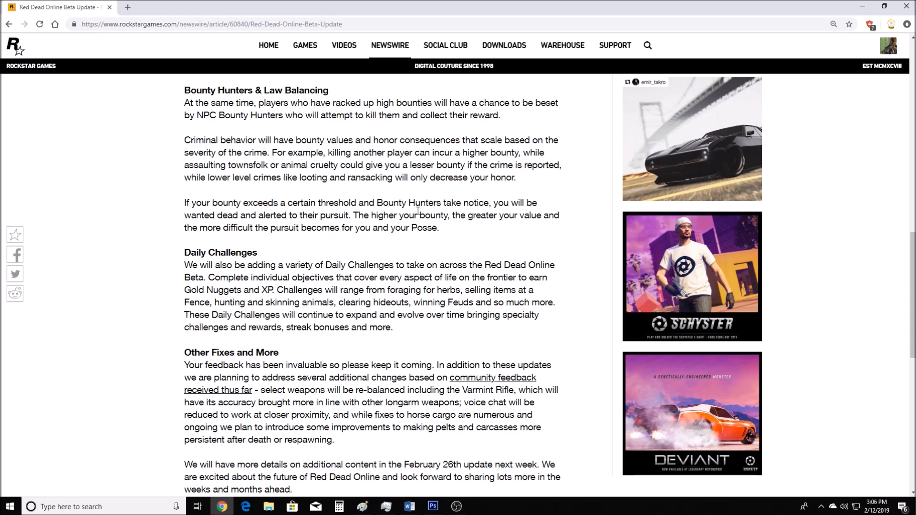
scroll(down, 3)
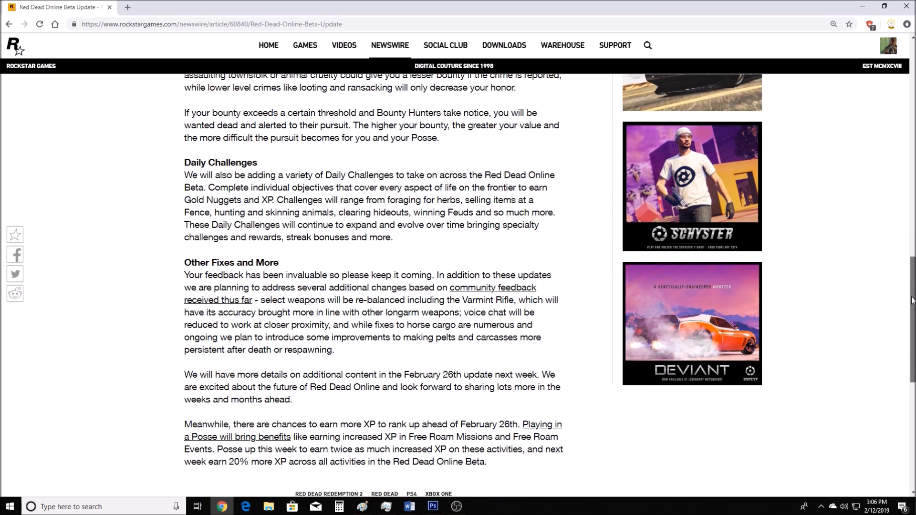
Scroll to the article's end showing its tags and February 12, 2019 date.
scroll(down, 3)
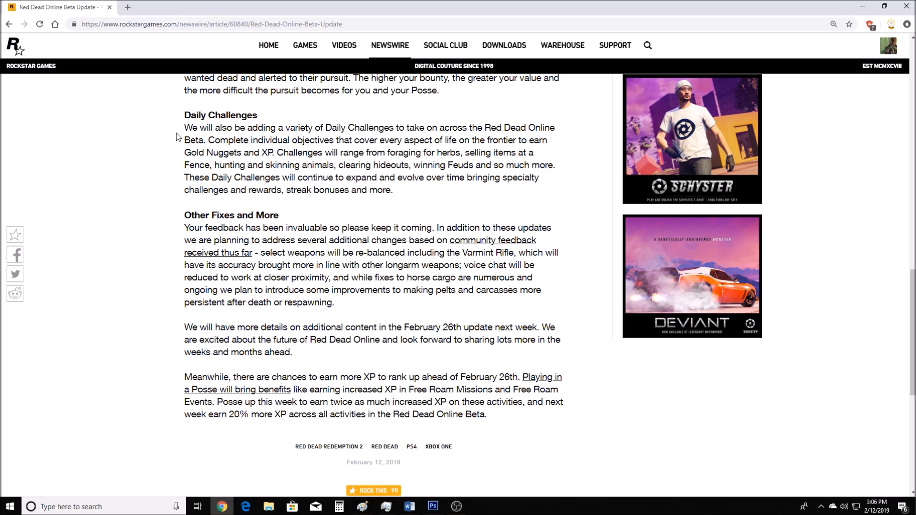
mouse_move(190, 124)
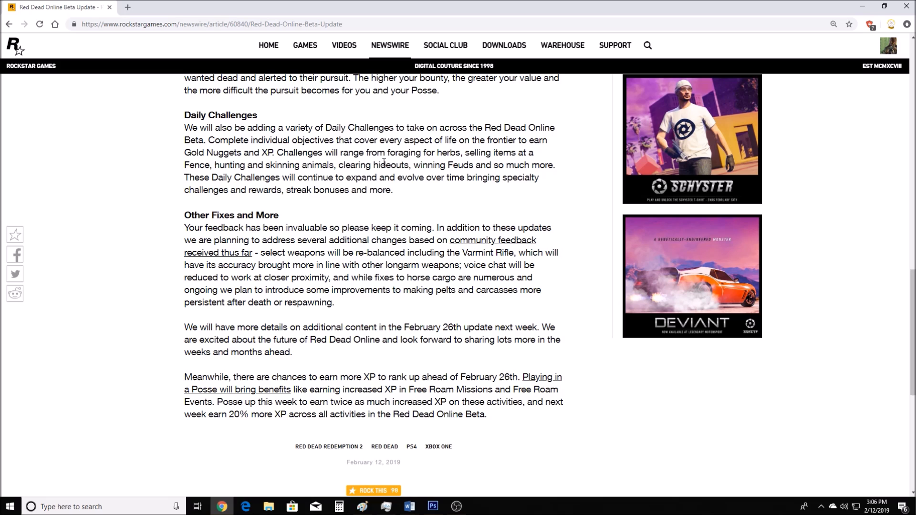
mouse_move(313, 178)
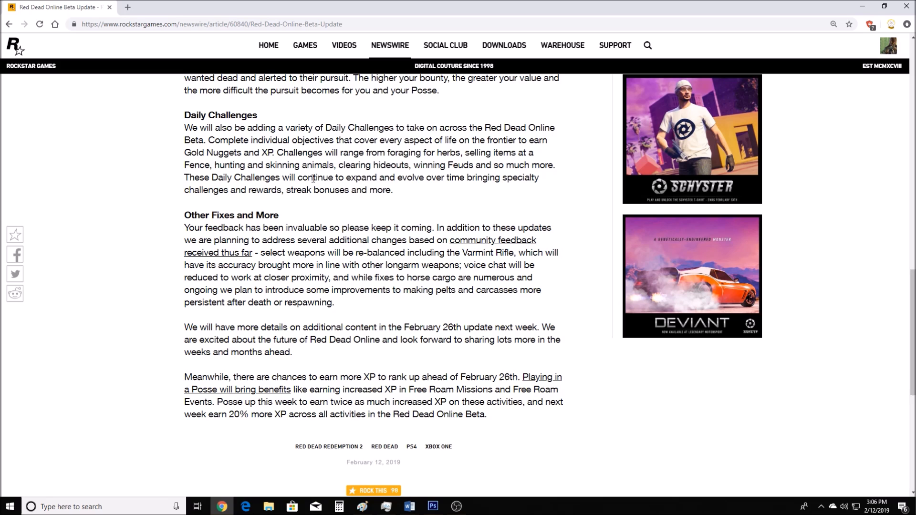
mouse_move(455, 199)
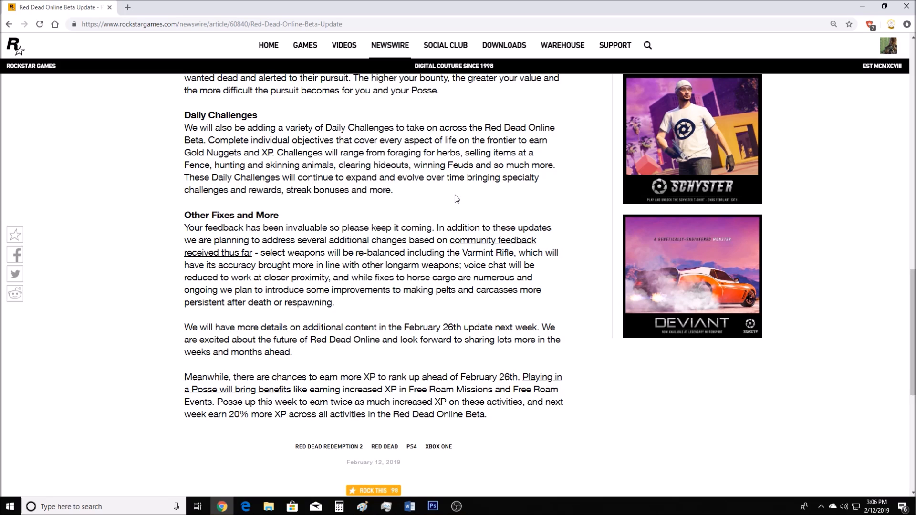
mouse_move(215, 201)
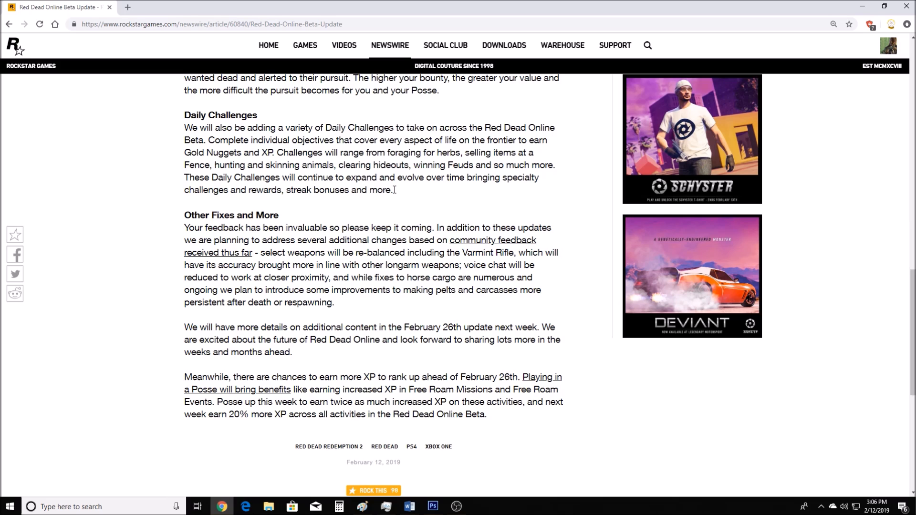
mouse_move(83, 135)
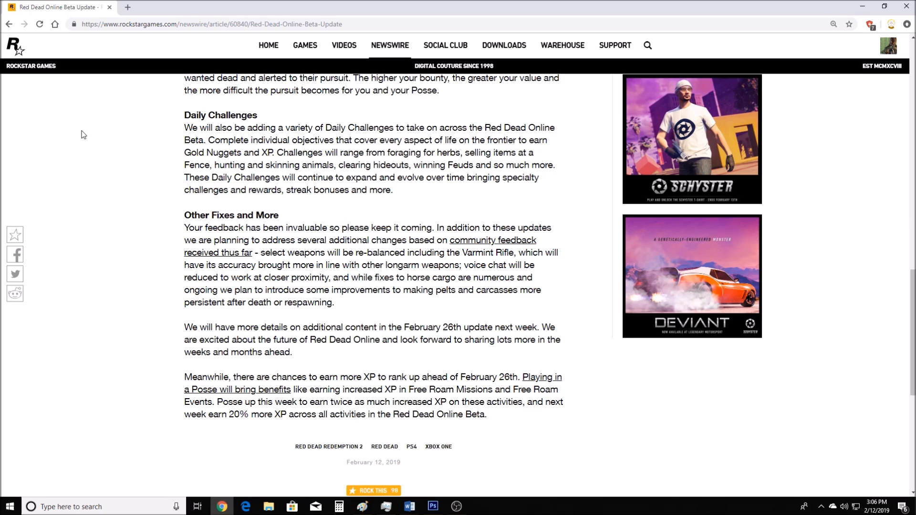
mouse_move(112, 138)
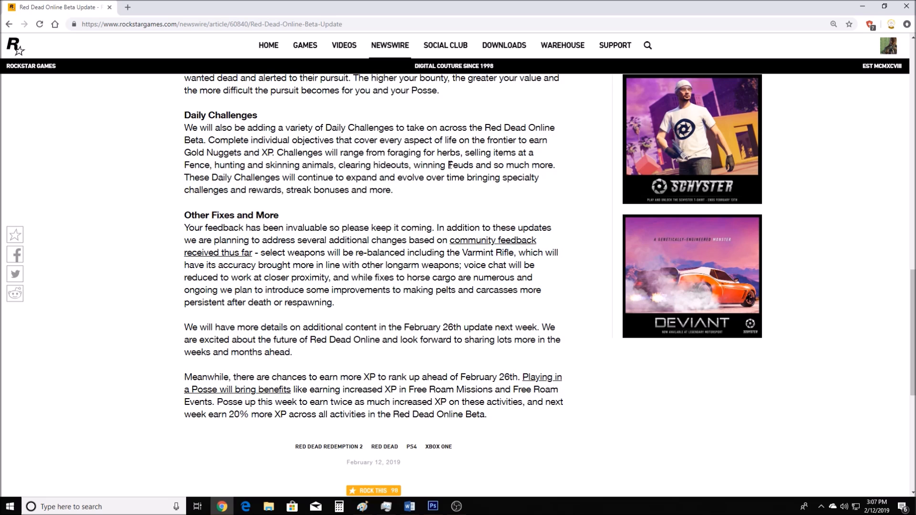
double_click(460, 165)
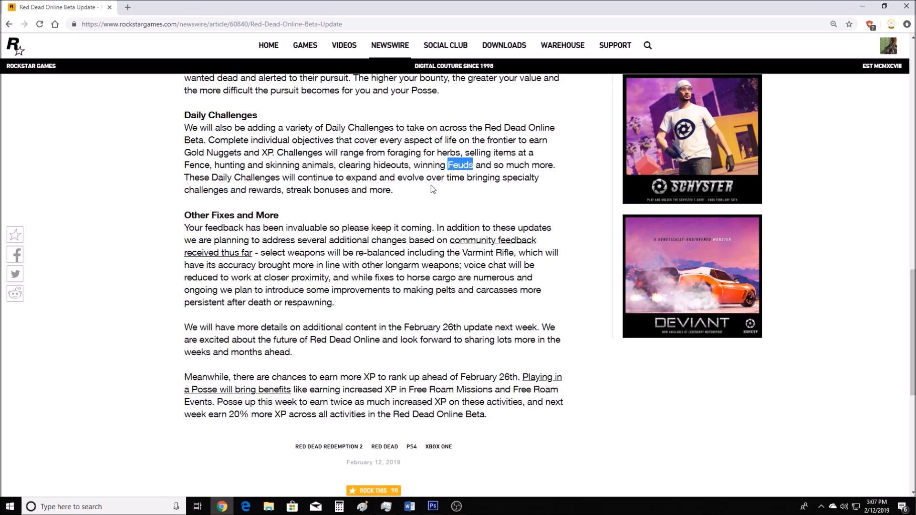
mouse_move(213, 236)
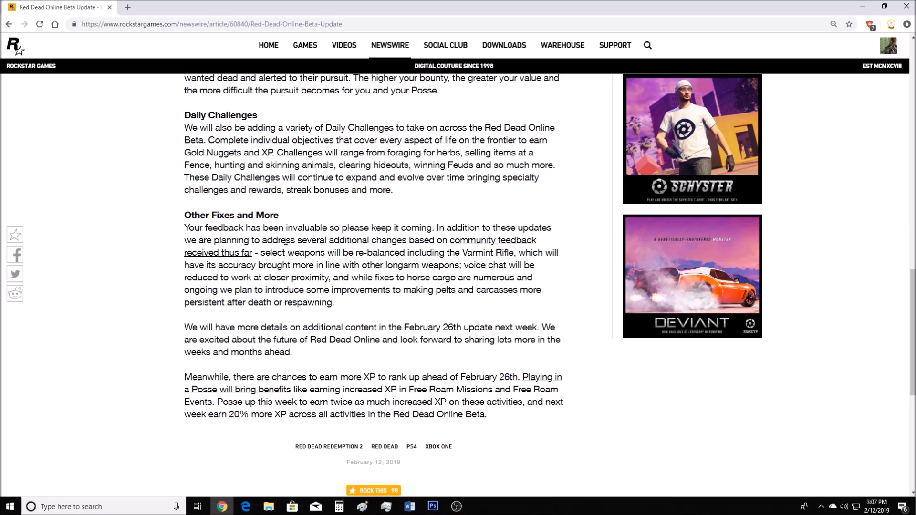
mouse_move(442, 226)
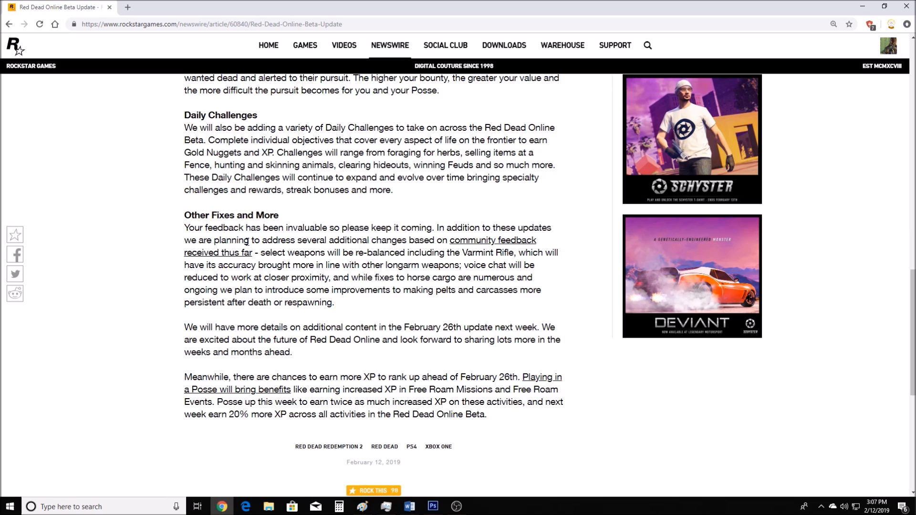
mouse_move(457, 245)
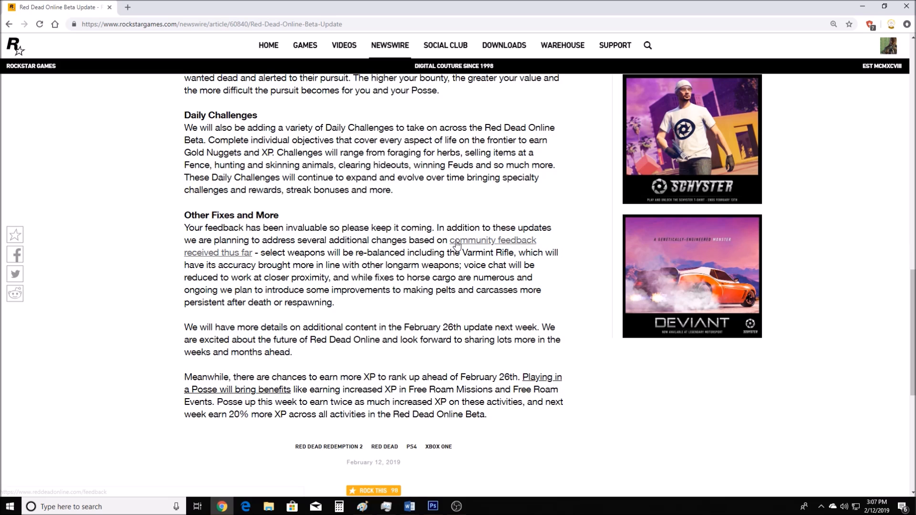
mouse_move(281, 258)
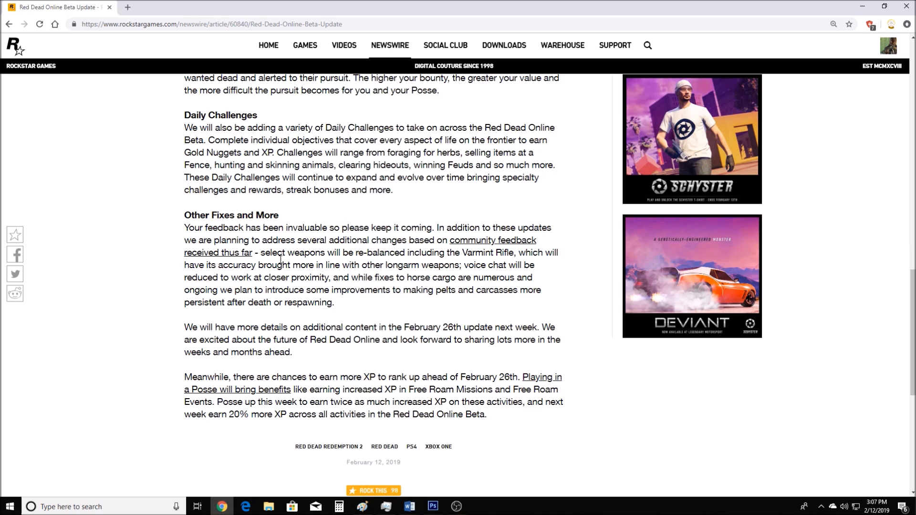
Highlight and clear the Varmint Rifle mention and the pelts and carcasses passage in Other Fixes and More.
double_click(489, 251)
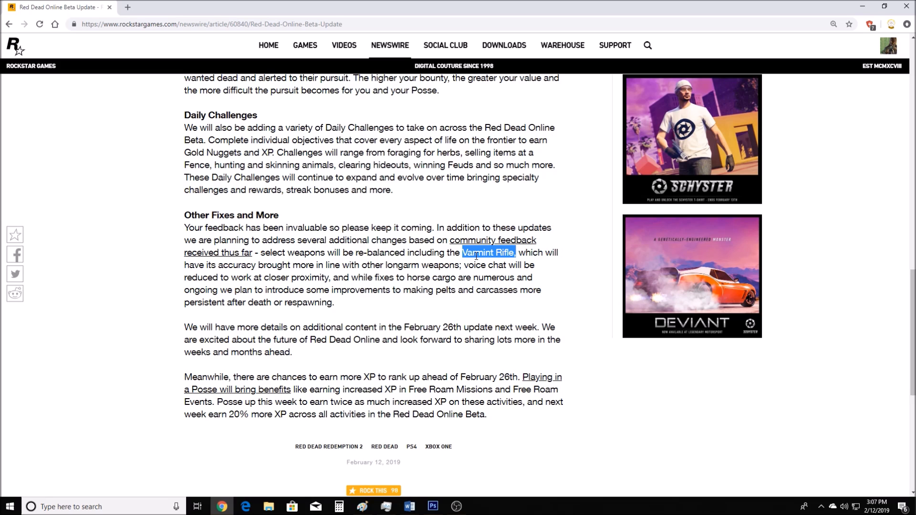
click(487, 252)
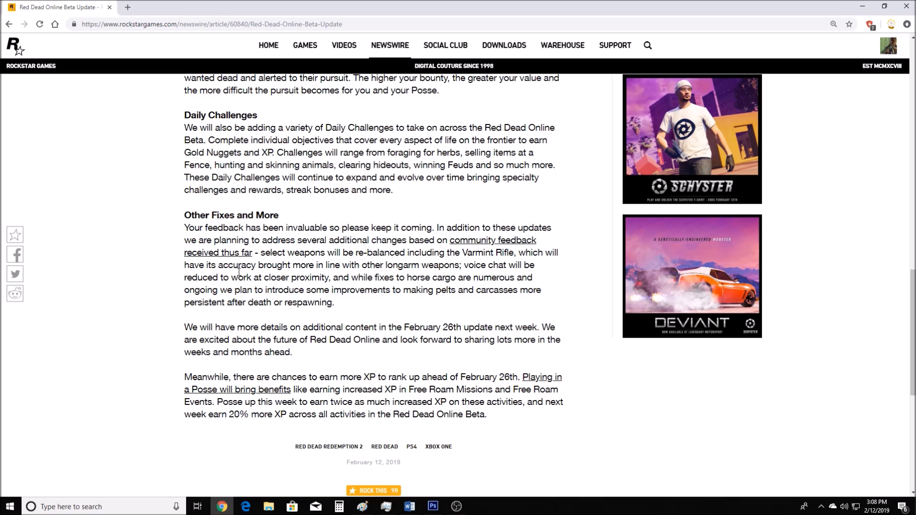
mouse_move(239, 278)
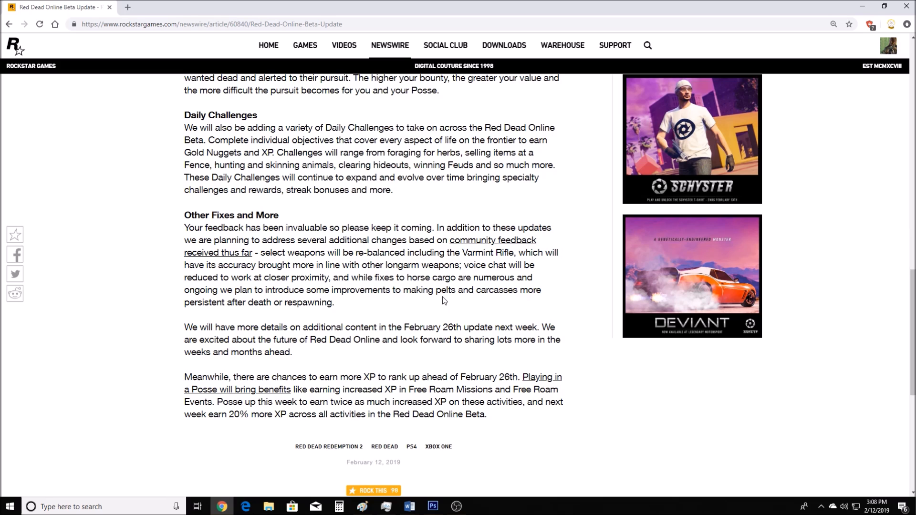
mouse_move(421, 310)
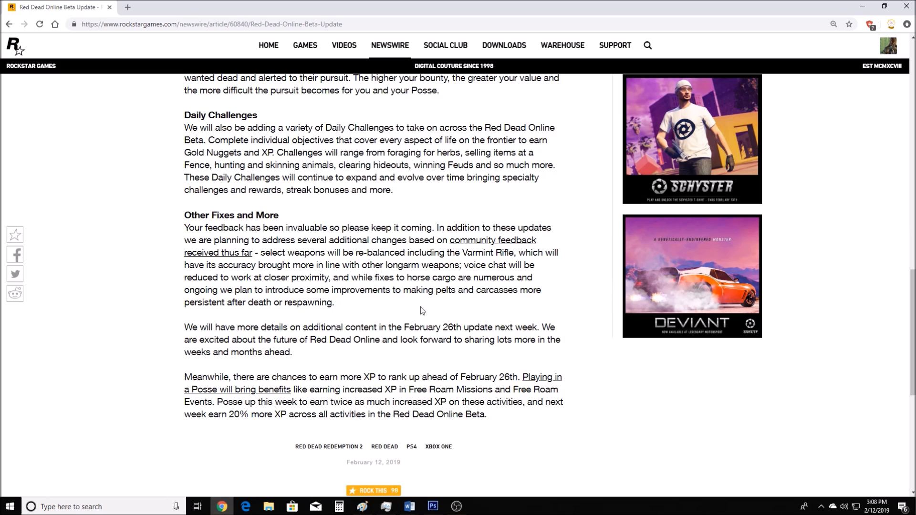
drag(305, 290, 335, 302)
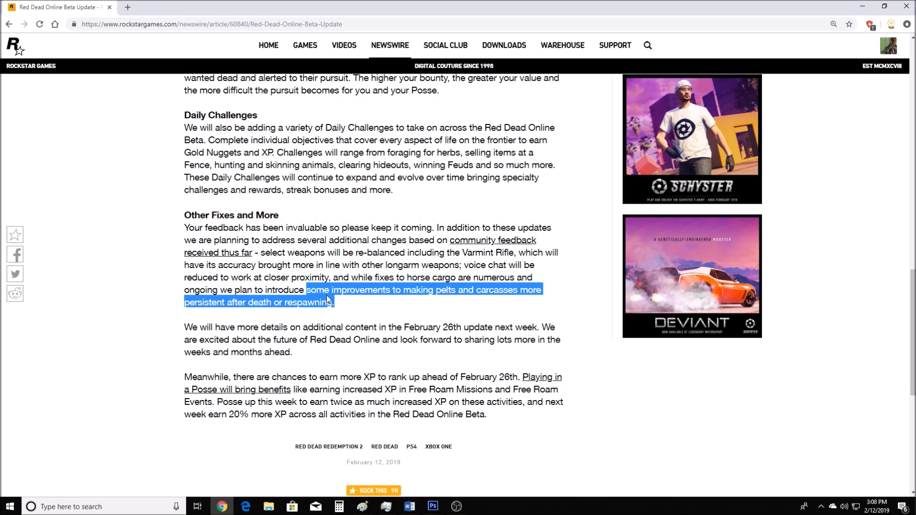
click(361, 309)
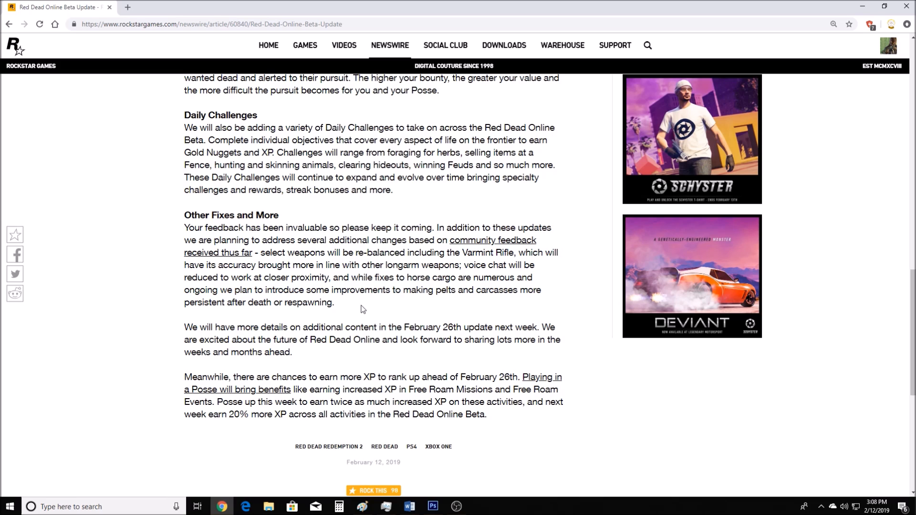
mouse_move(358, 308)
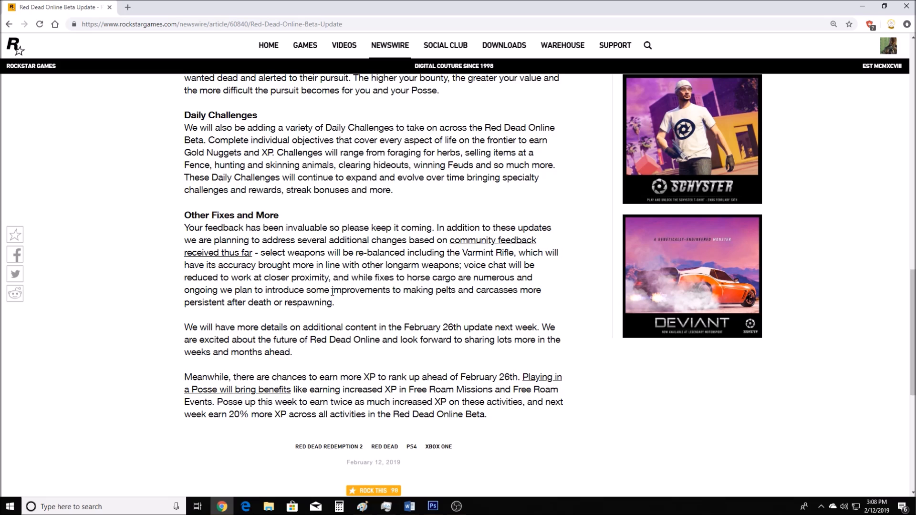
mouse_move(263, 322)
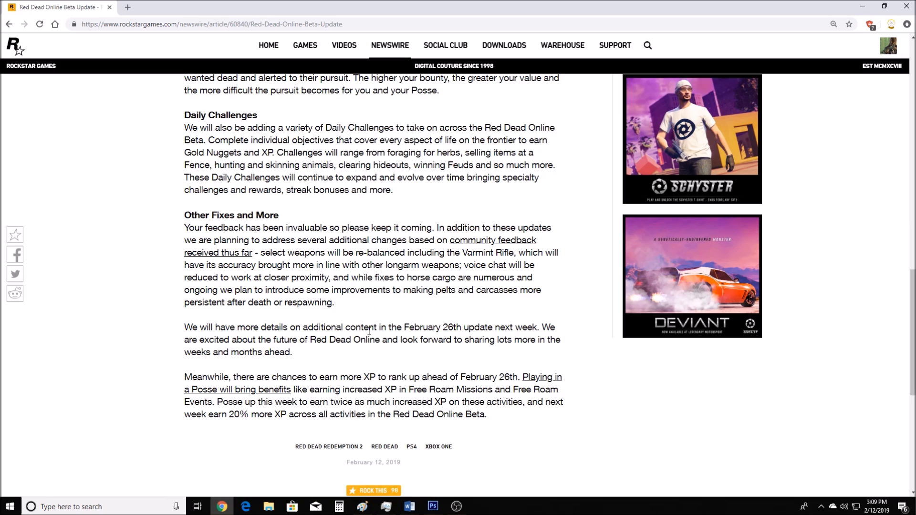
mouse_move(461, 327)
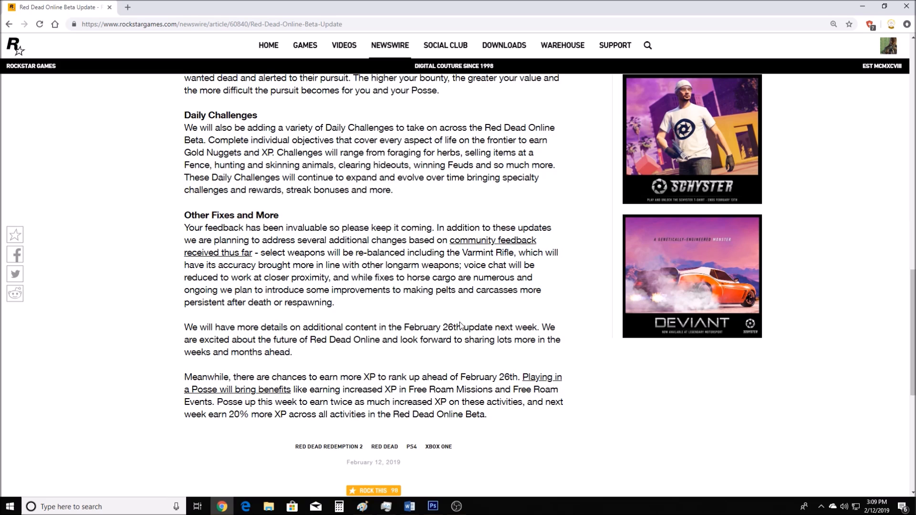
mouse_move(435, 351)
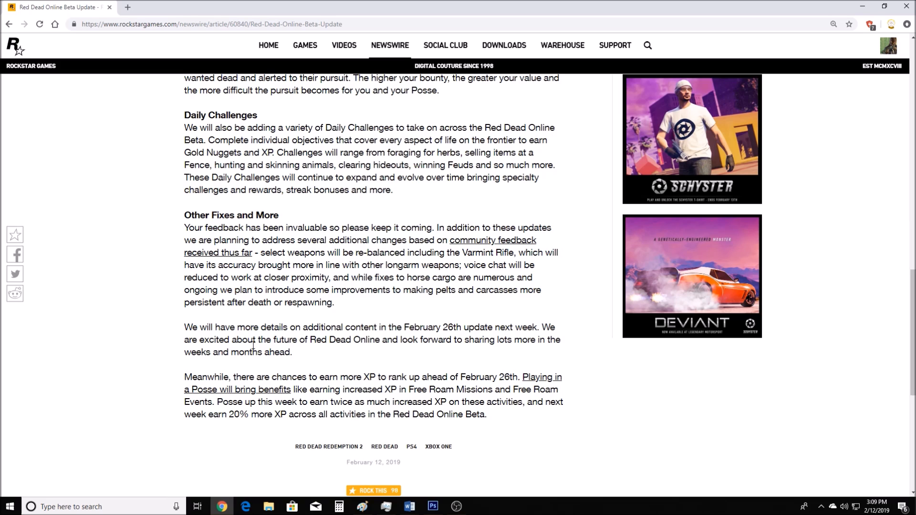
mouse_move(188, 372)
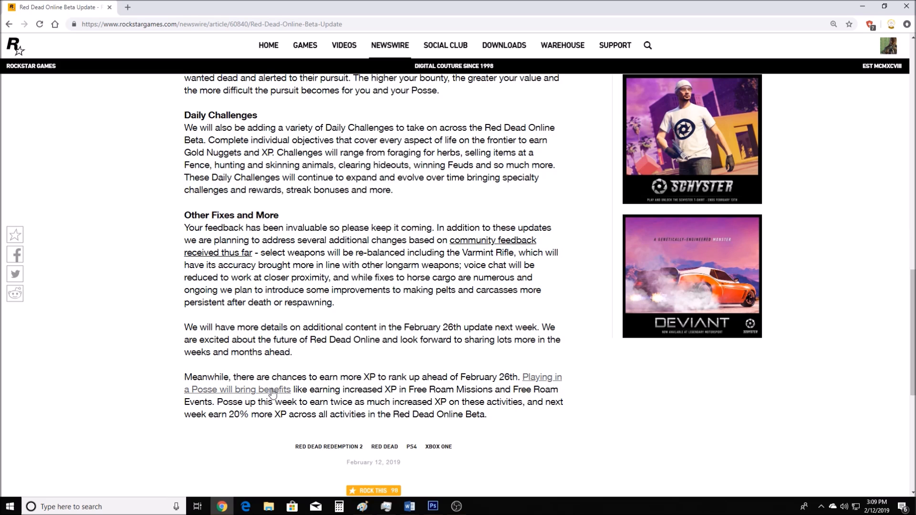
mouse_move(429, 372)
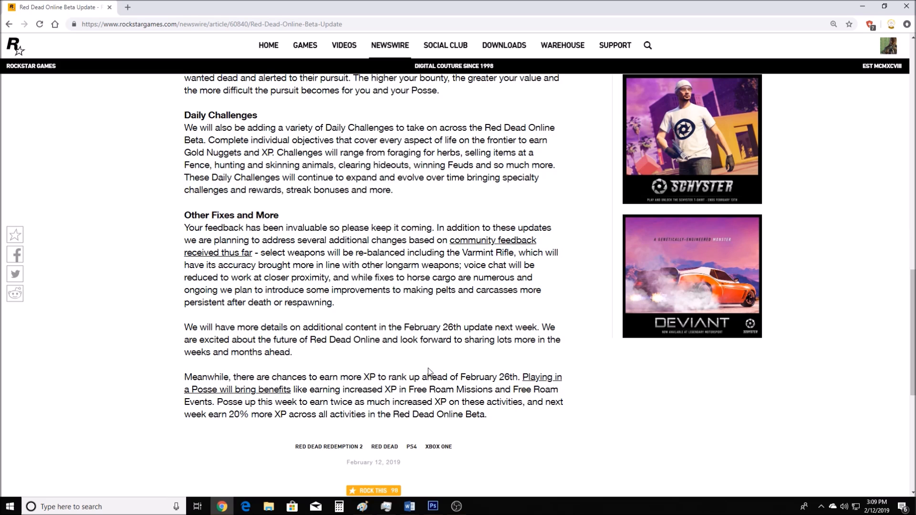
mouse_move(300, 410)
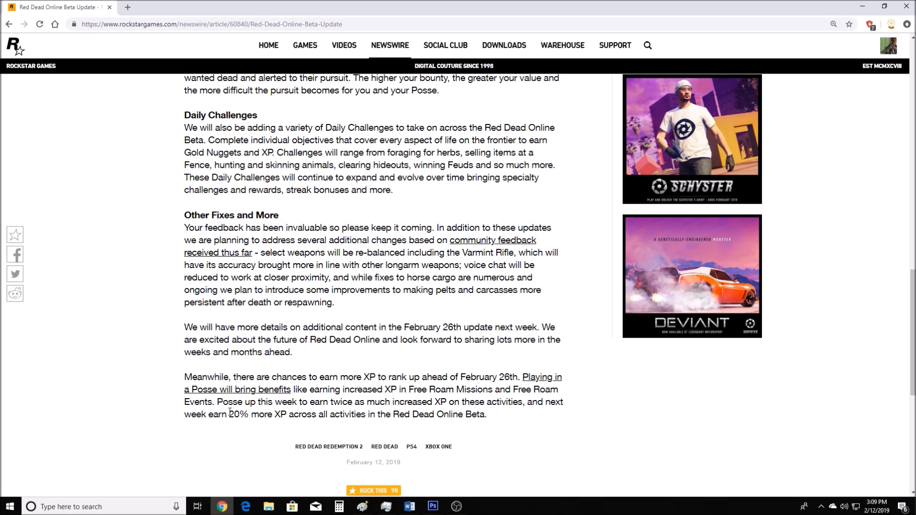
mouse_move(843, 327)
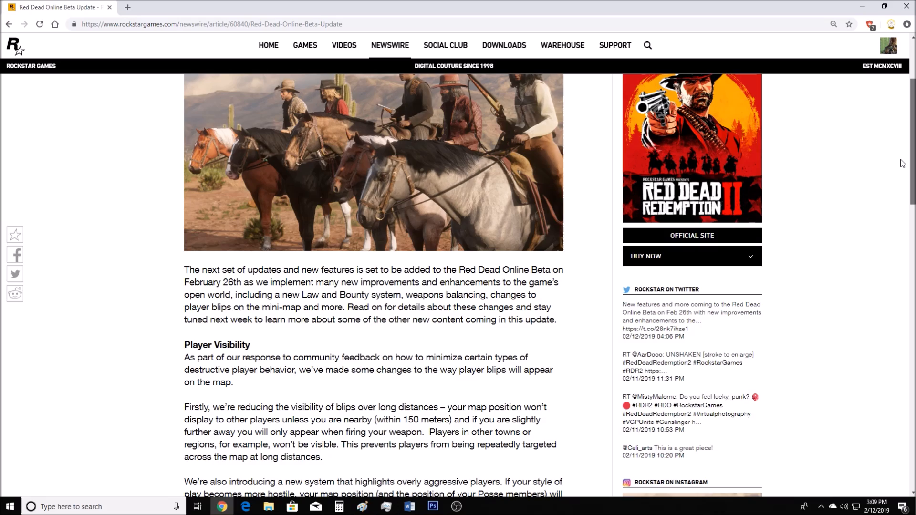
scroll(down, 3)
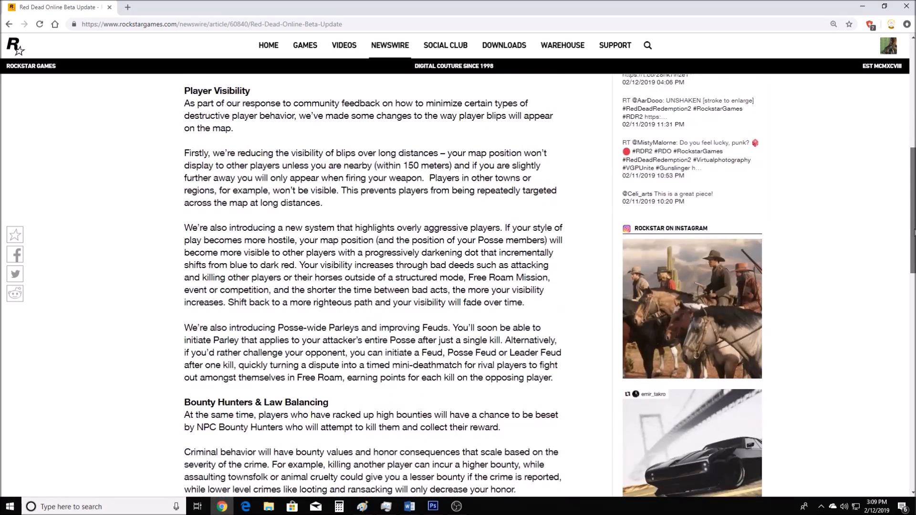
scroll(down, 3)
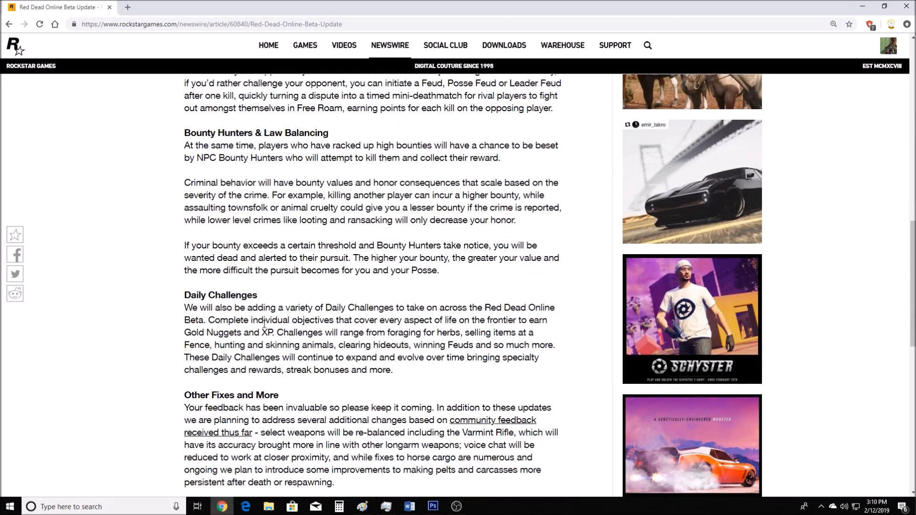
scroll(up, 3)
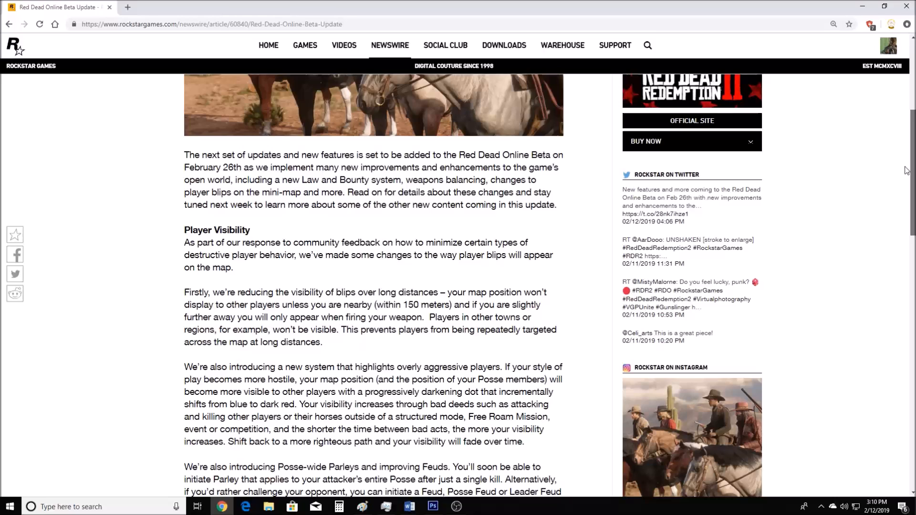
scroll(down, 3)
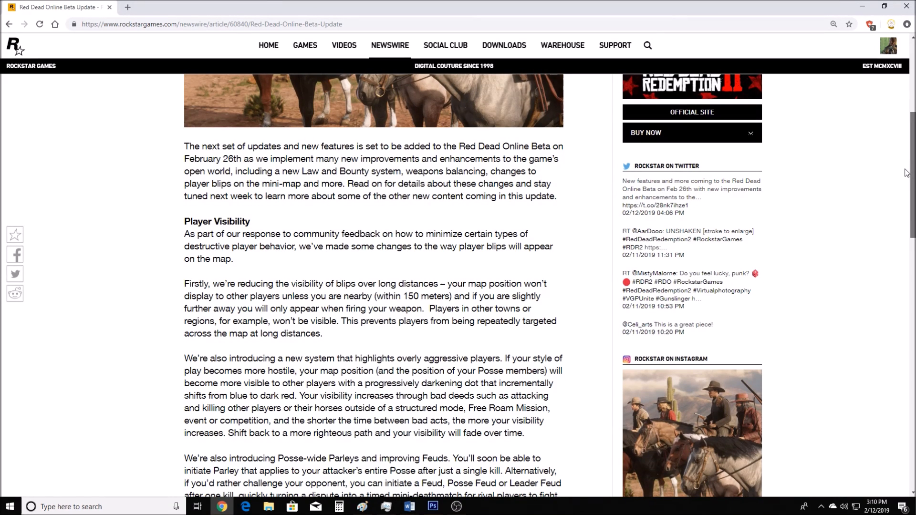
scroll(up, 3)
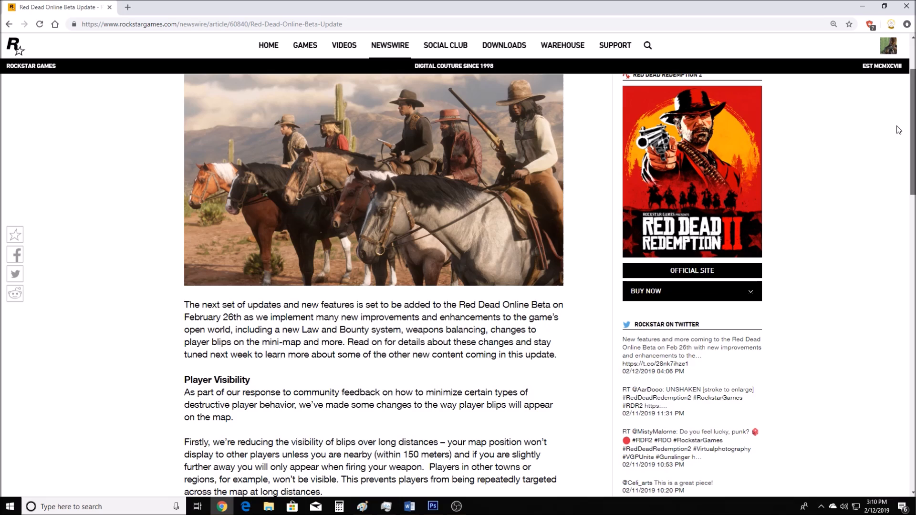
scroll(down, 3)
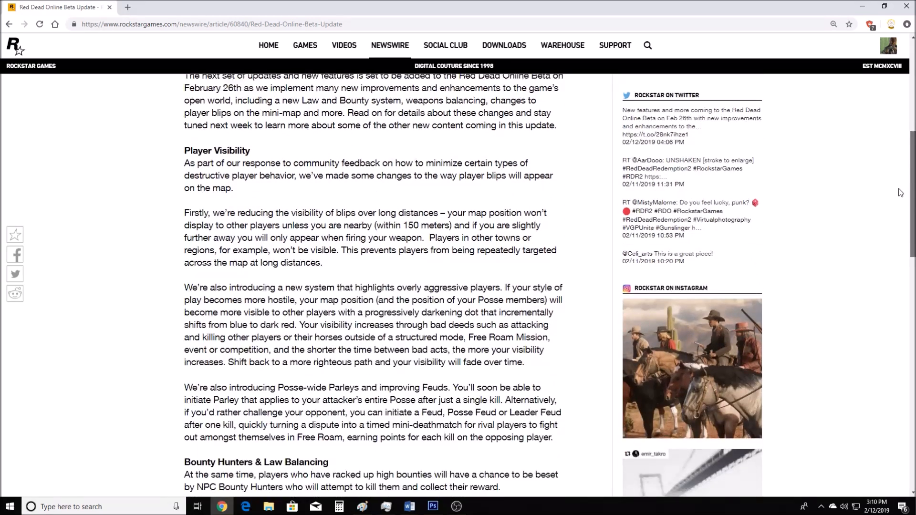
scroll(down, 3)
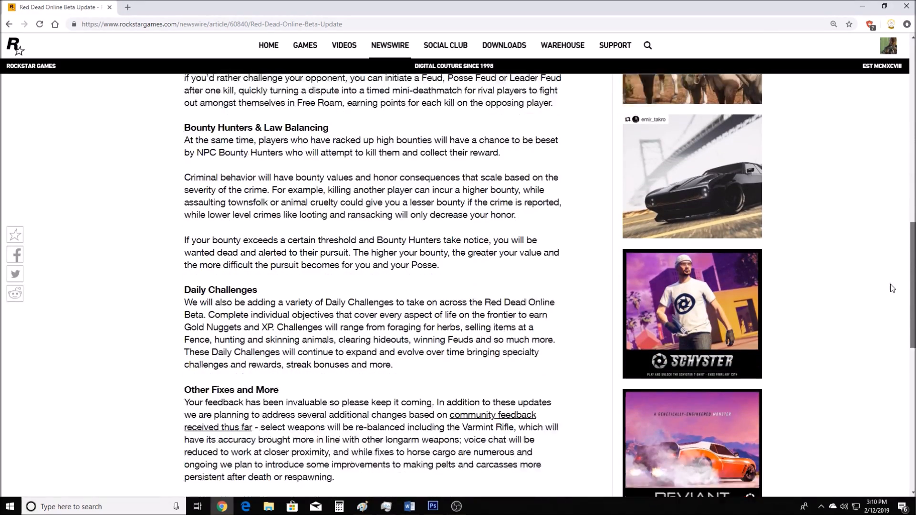
scroll(down, 3)
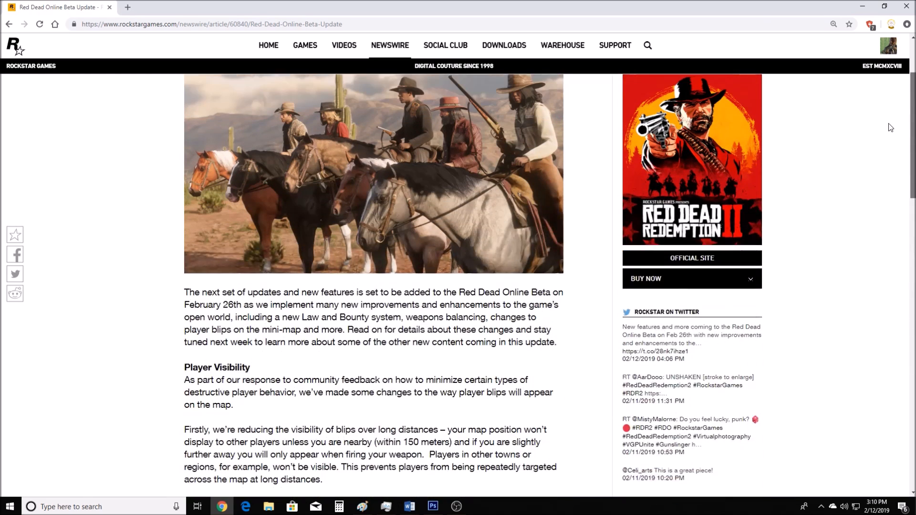
Scroll up to the headline, then back down through Player Visibility to Bounty Hunters & Law Balancing.
scroll(up, 3)
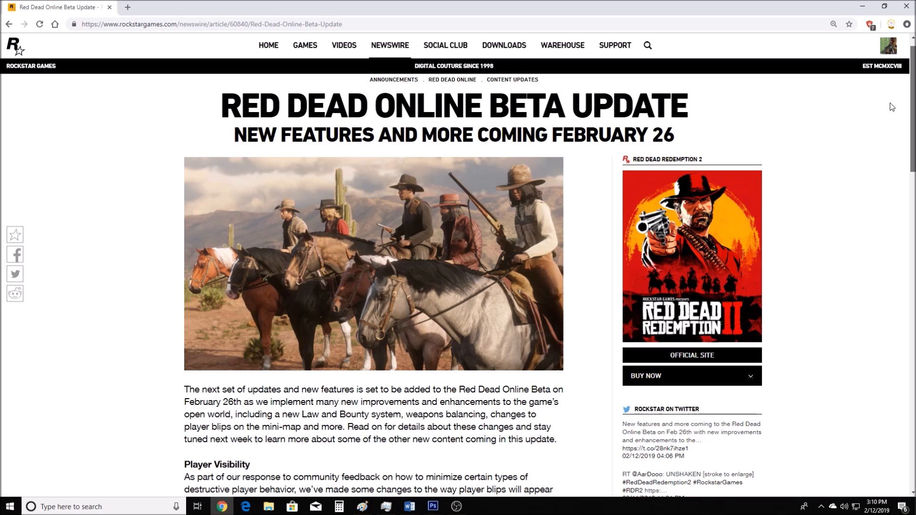
scroll(down, 3)
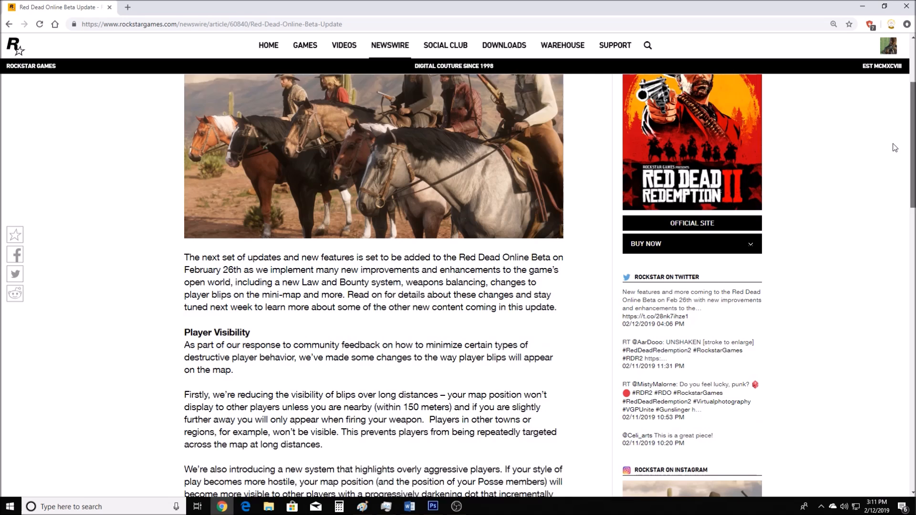
scroll(down, 3)
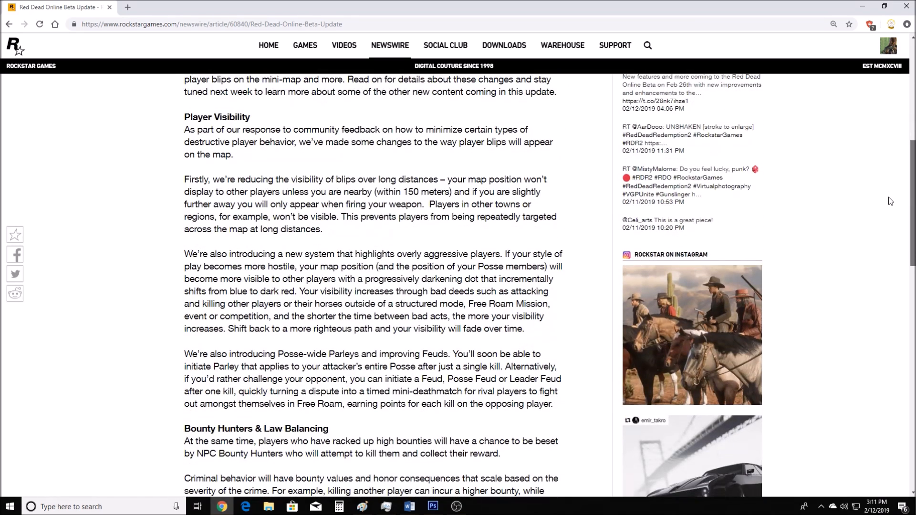
scroll(down, 3)
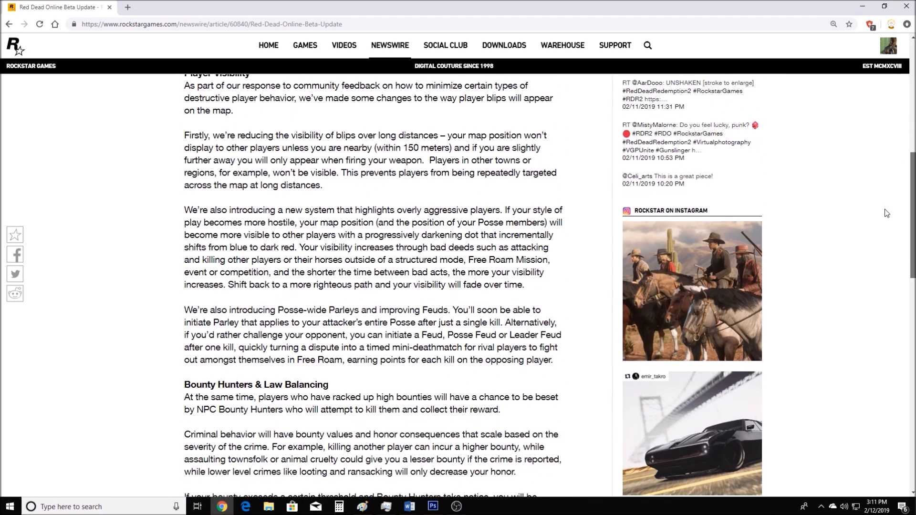
scroll(down, 3)
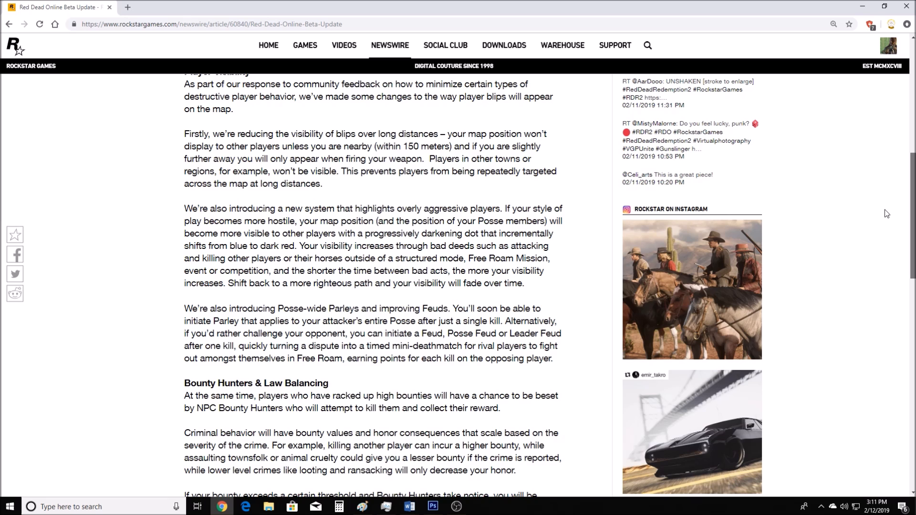
scroll(down, 3)
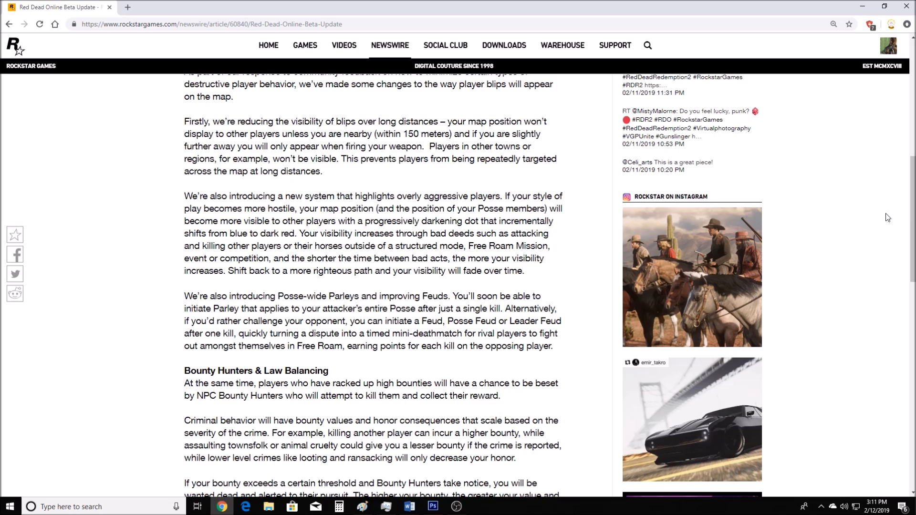
Scroll up, then down past Bounty Hunters to Daily Challenges and the start of Other Fixes and More.
scroll(up, 3)
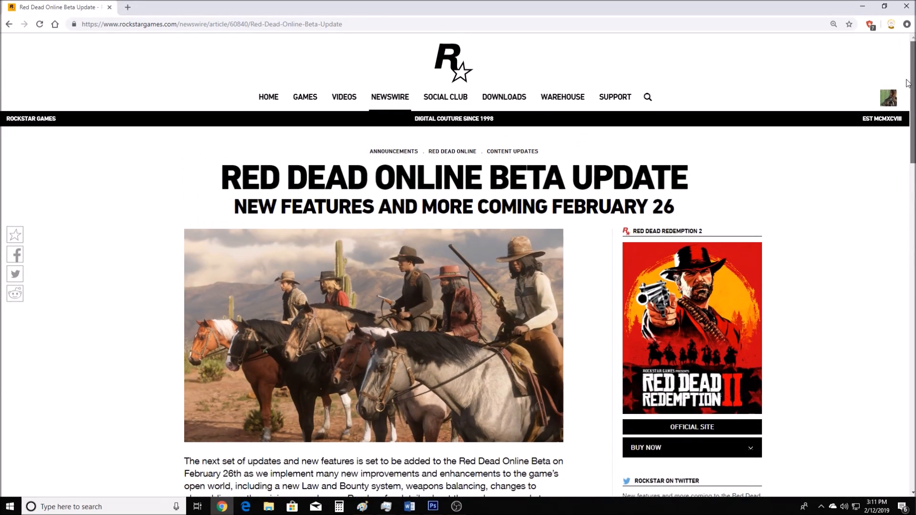
scroll(down, 3)
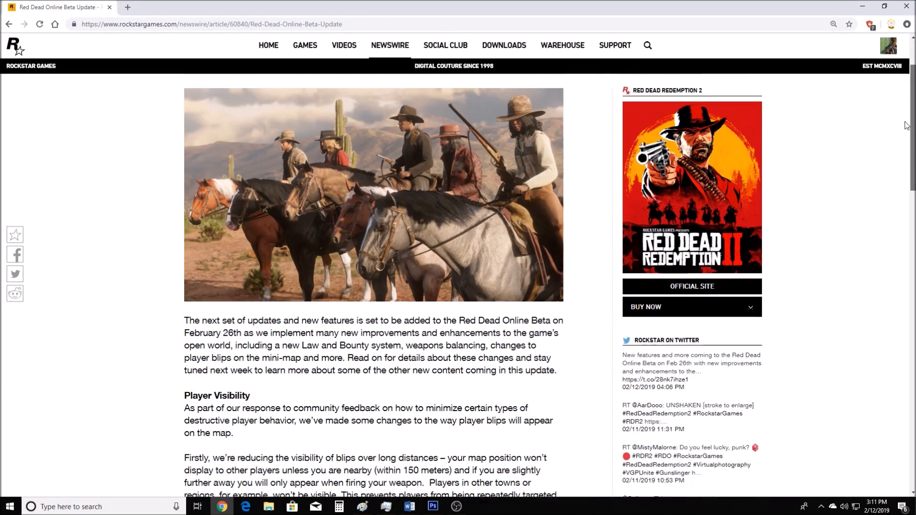
scroll(down, 3)
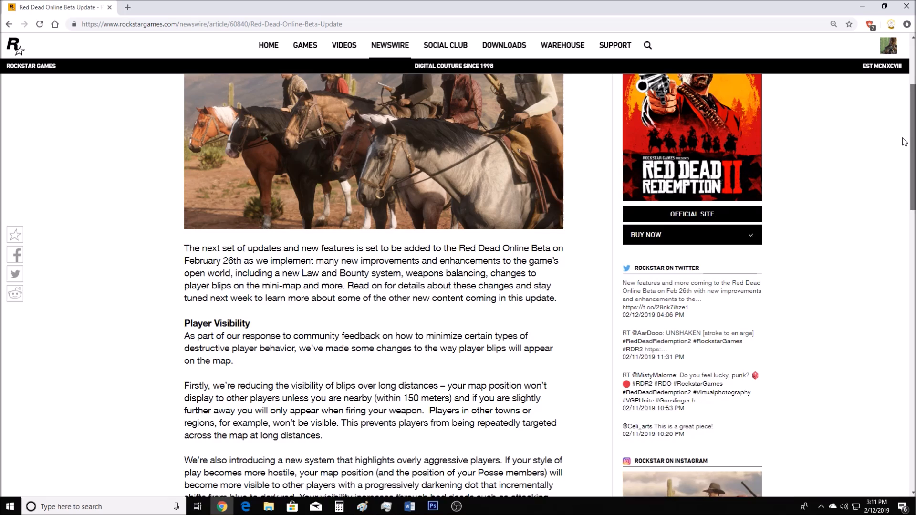
scroll(down, 3)
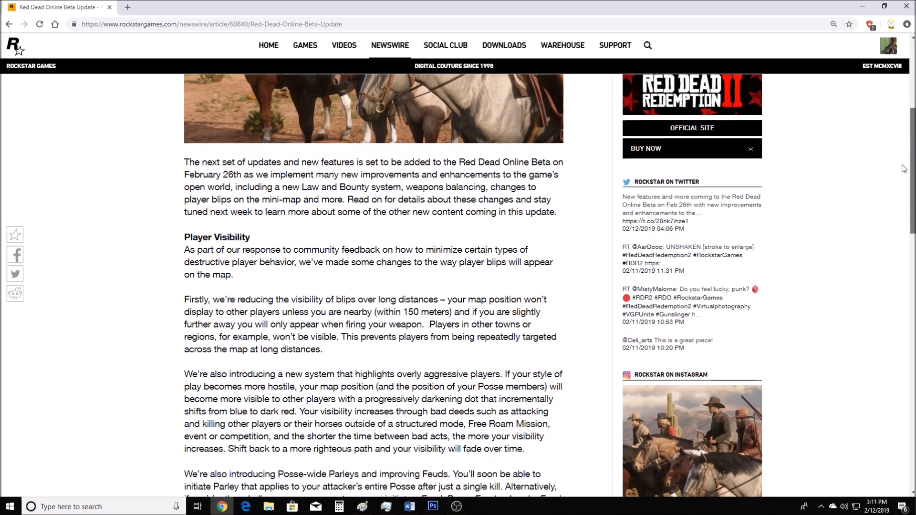
scroll(down, 3)
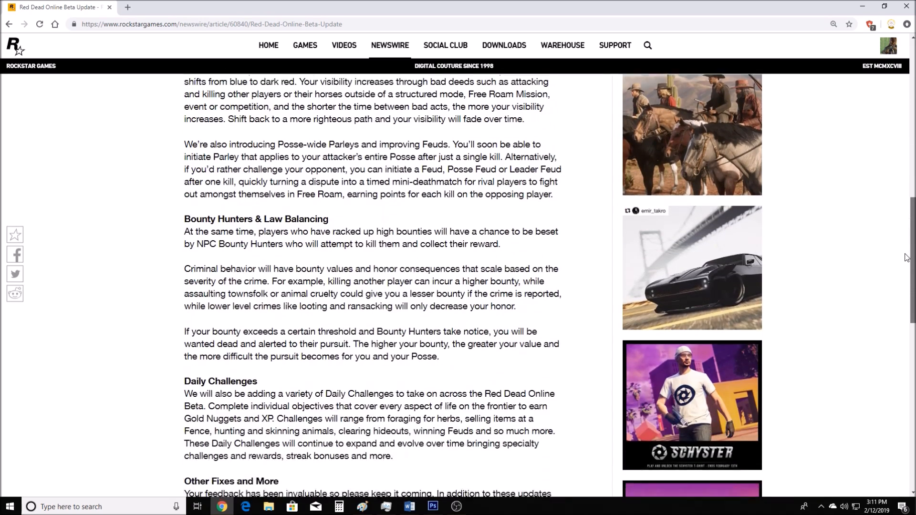
scroll(down, 3)
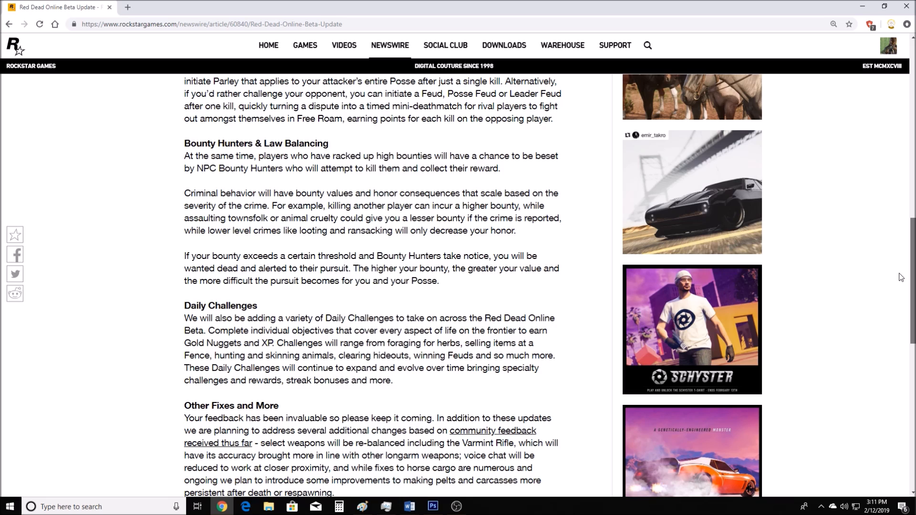